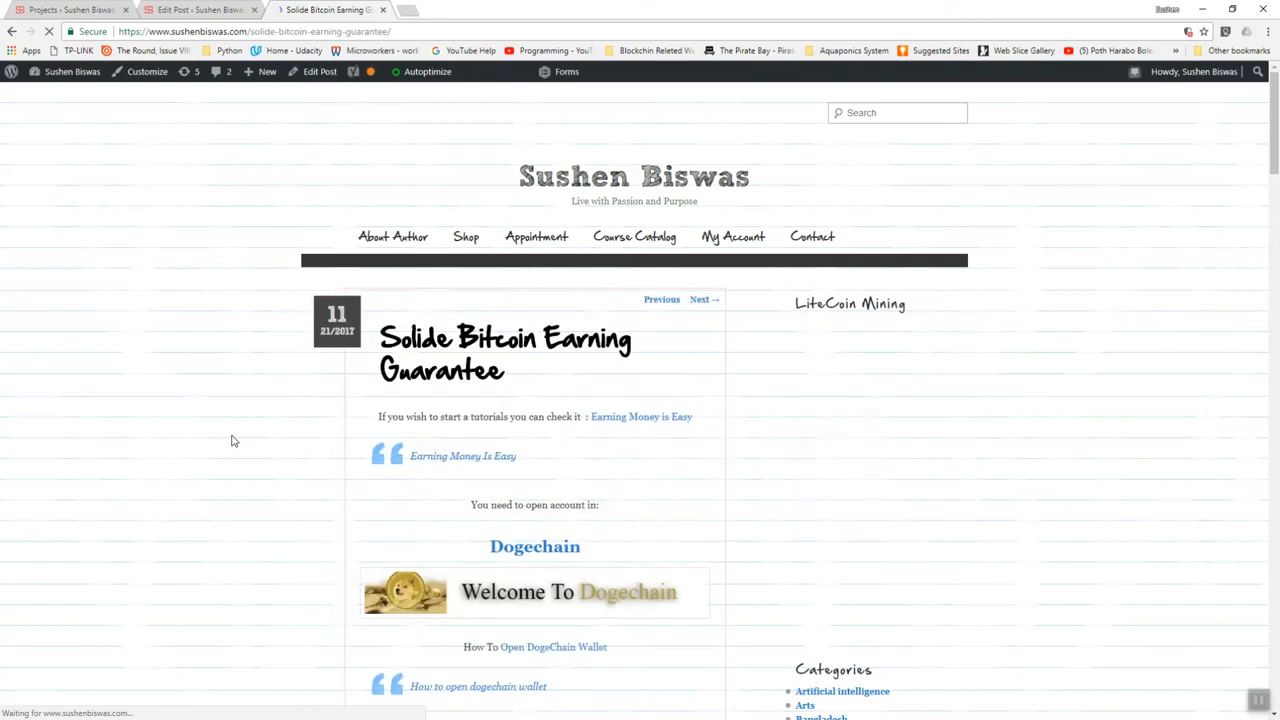
- Scroll the post down past Dogechain and Blockchain to the Forcust faucet banners
scroll("down", 3)
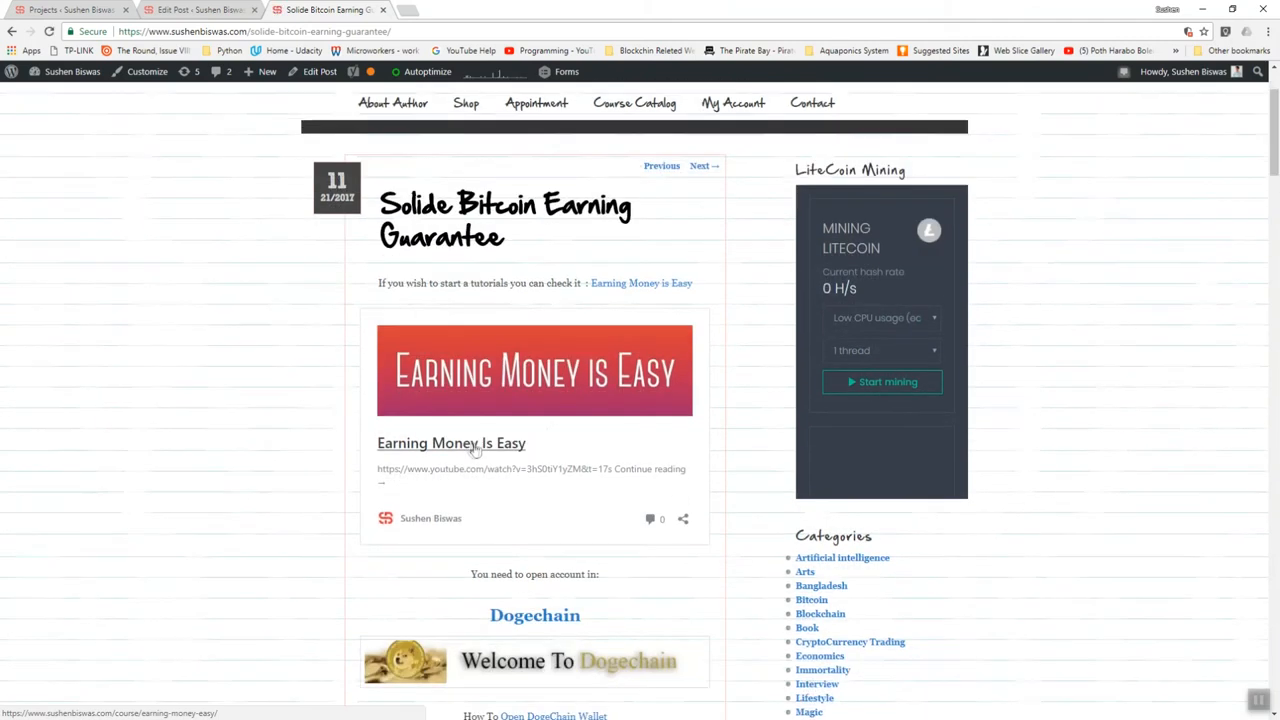
mouse_move(660, 430)
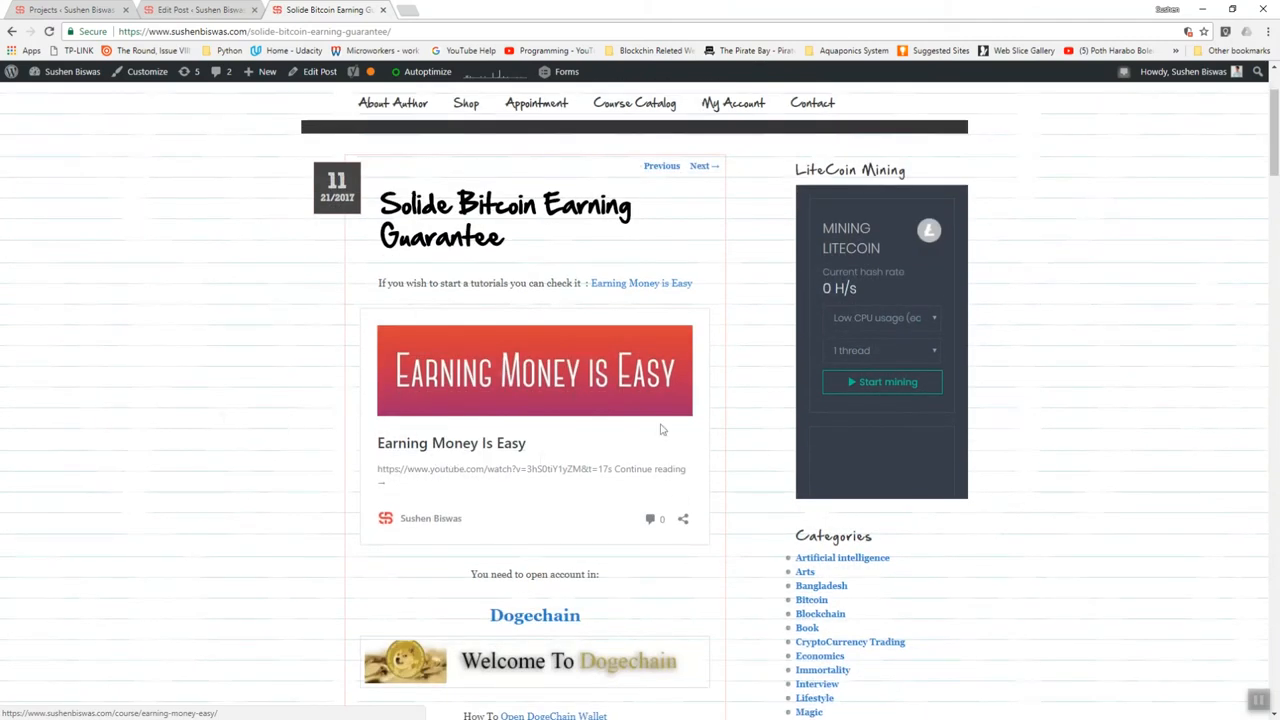
scroll("down", 3)
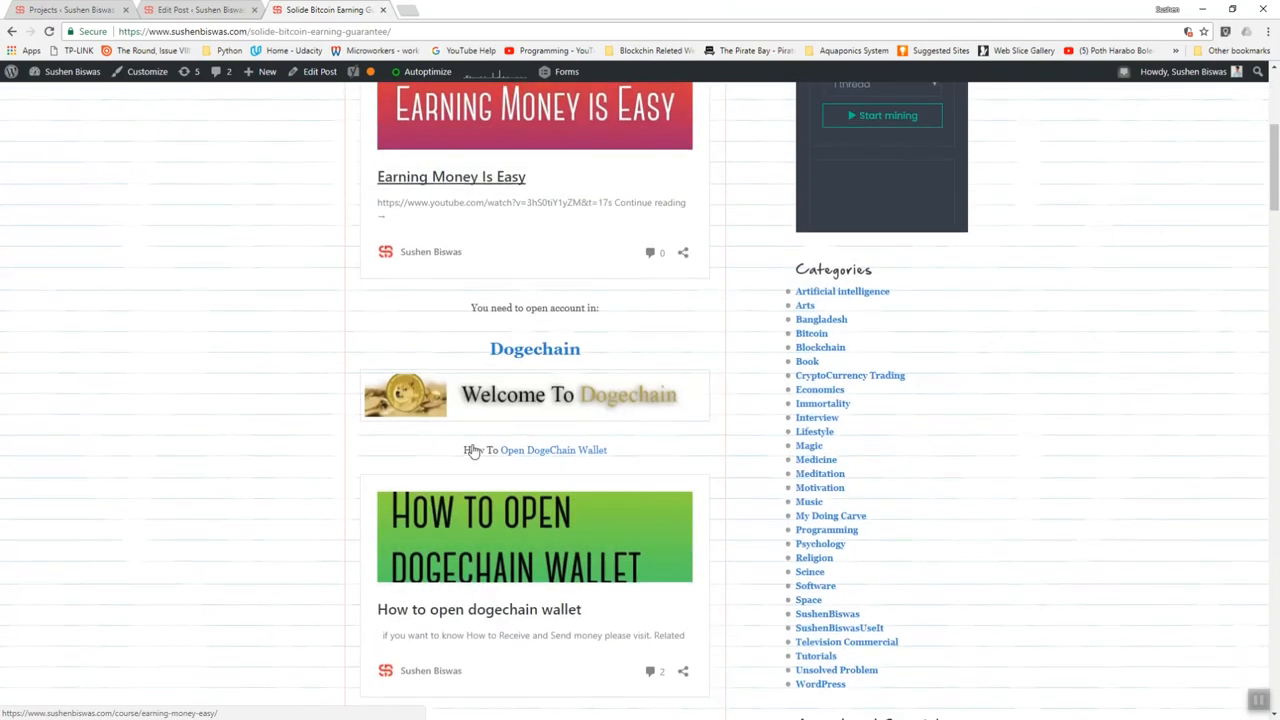
scroll("down", 3)
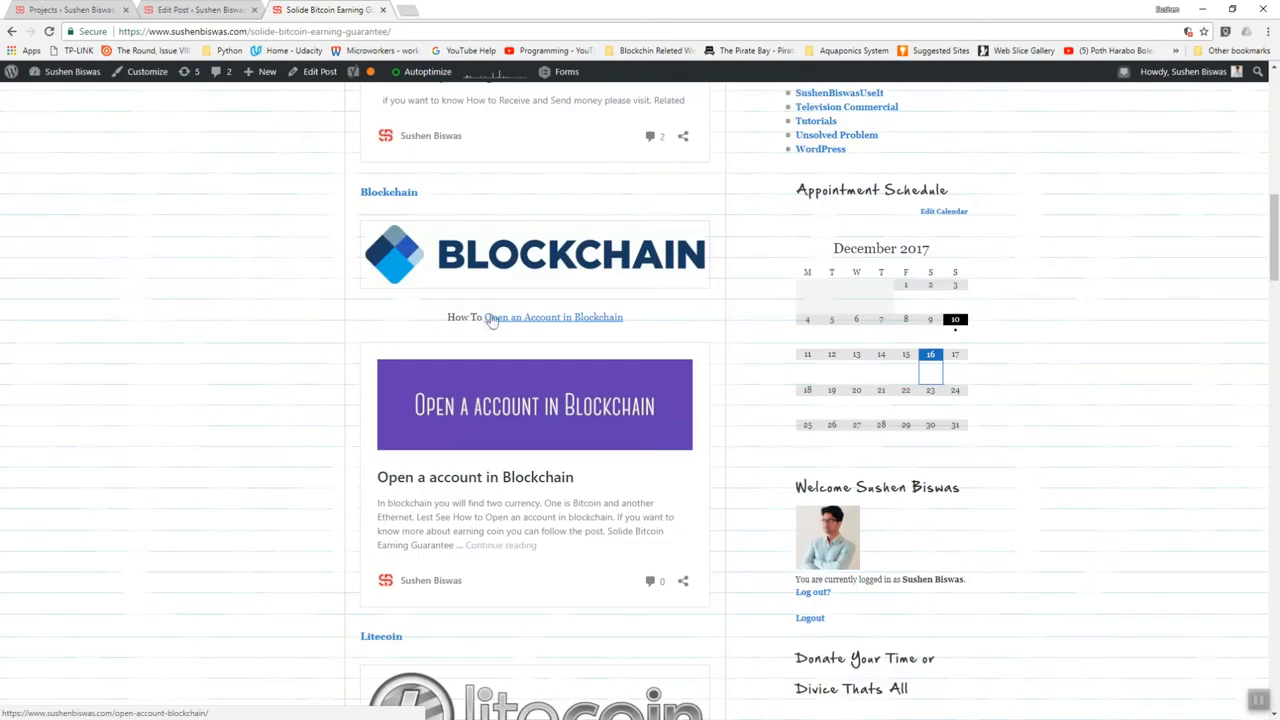
mouse_move(392, 368)
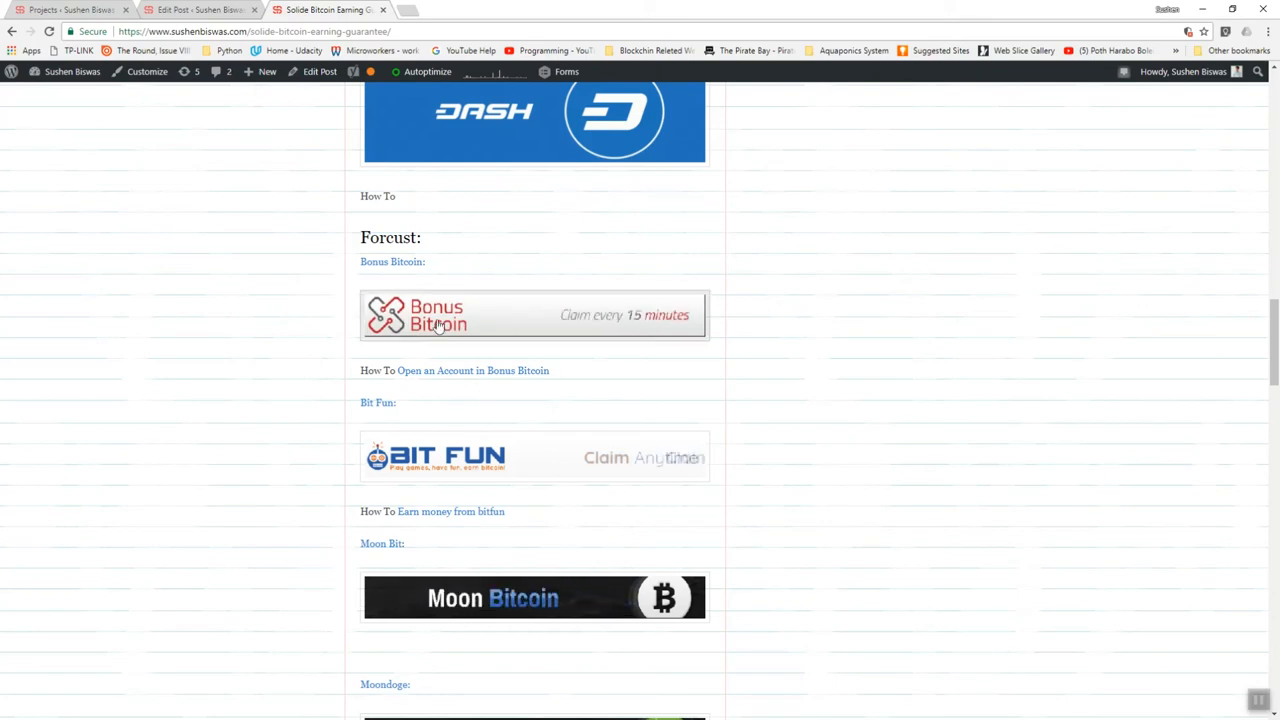
scroll("down", 3)
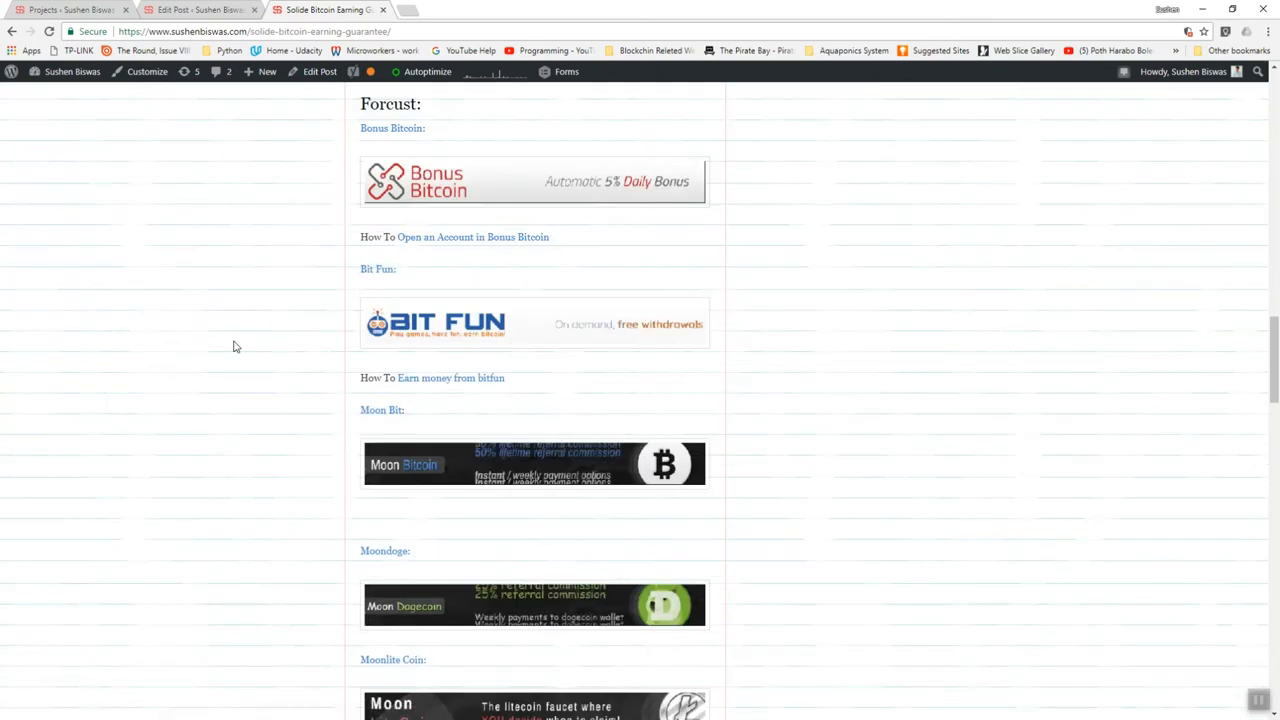
scroll("down", 3)
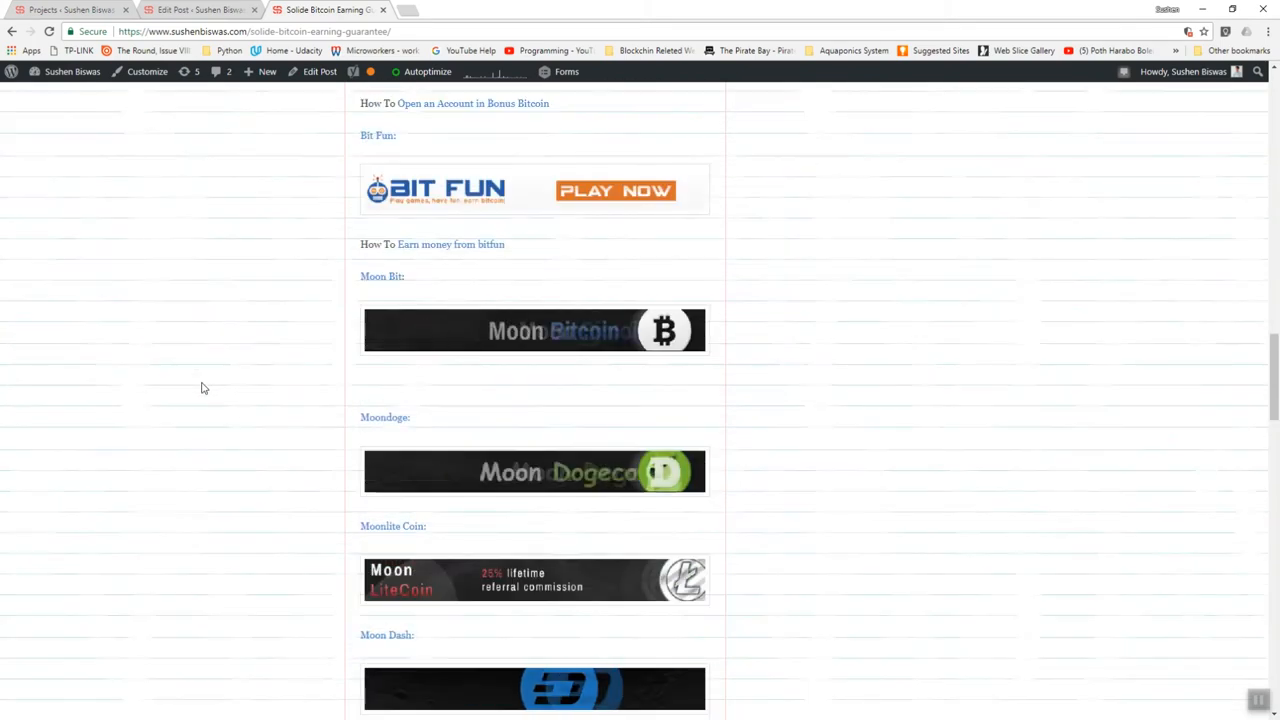
scroll("down", 3)
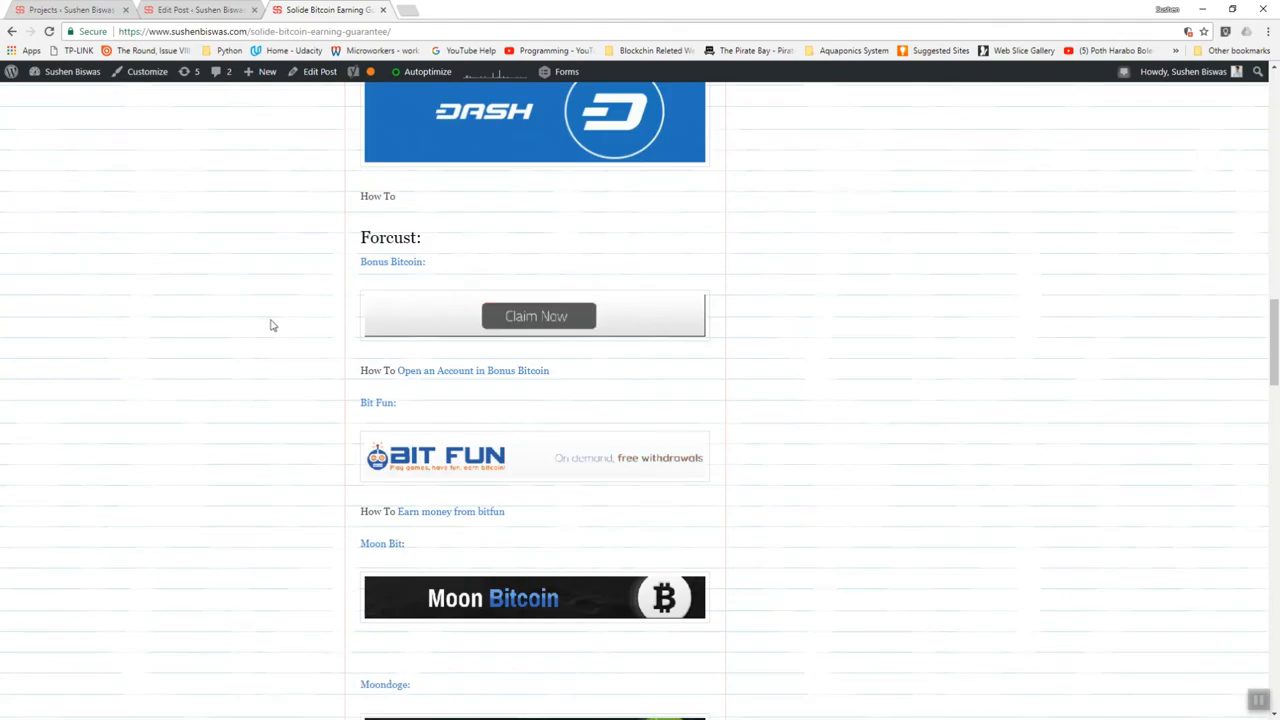
mouse_move(444, 394)
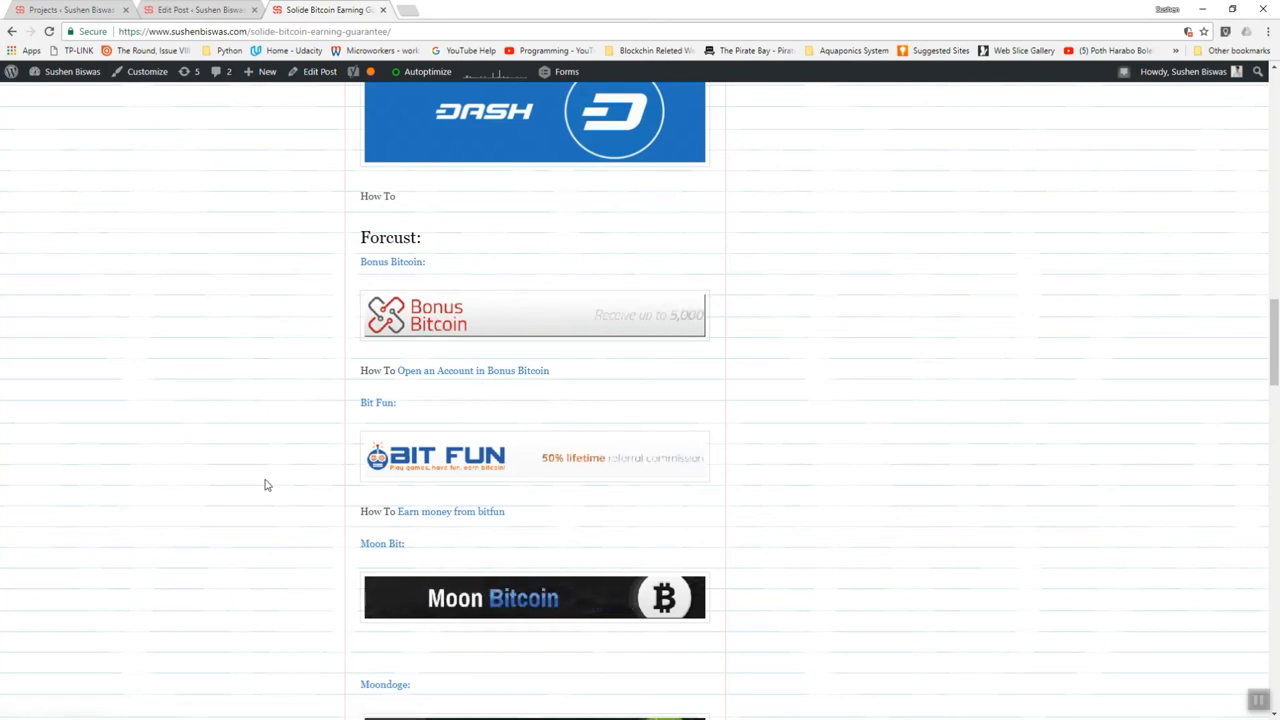
scroll("down", 3)
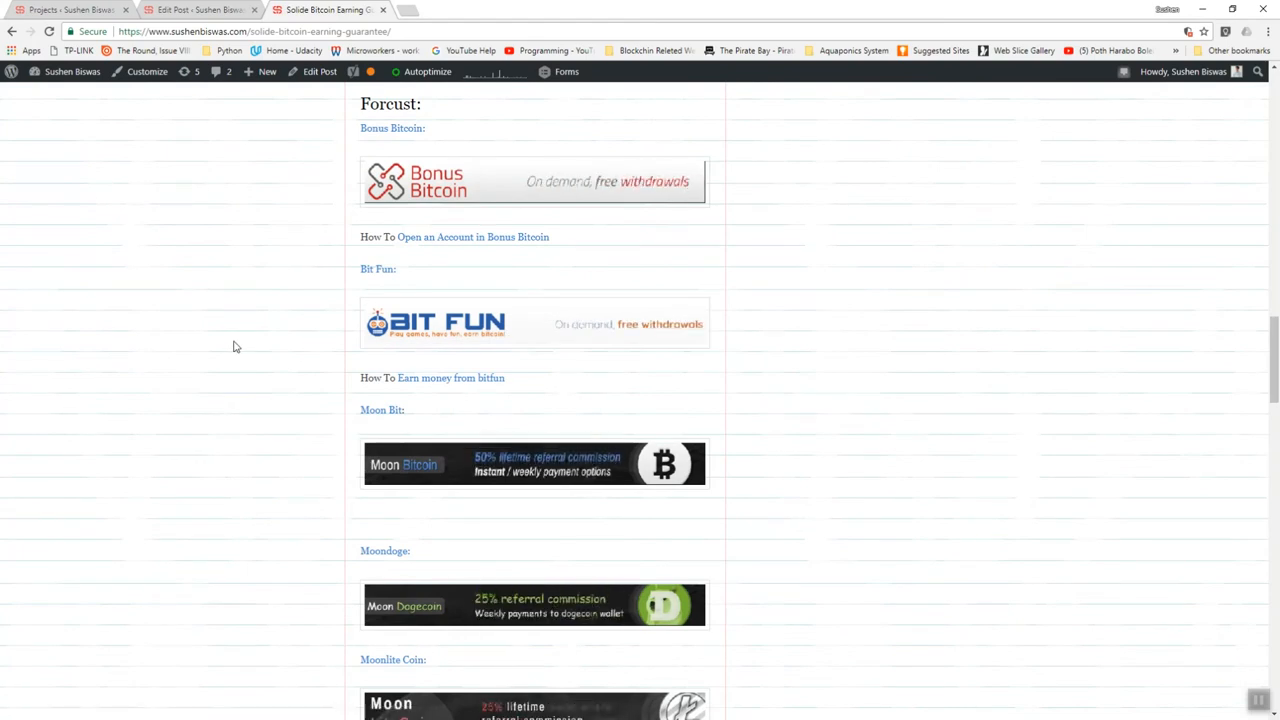
scroll("down", 3)
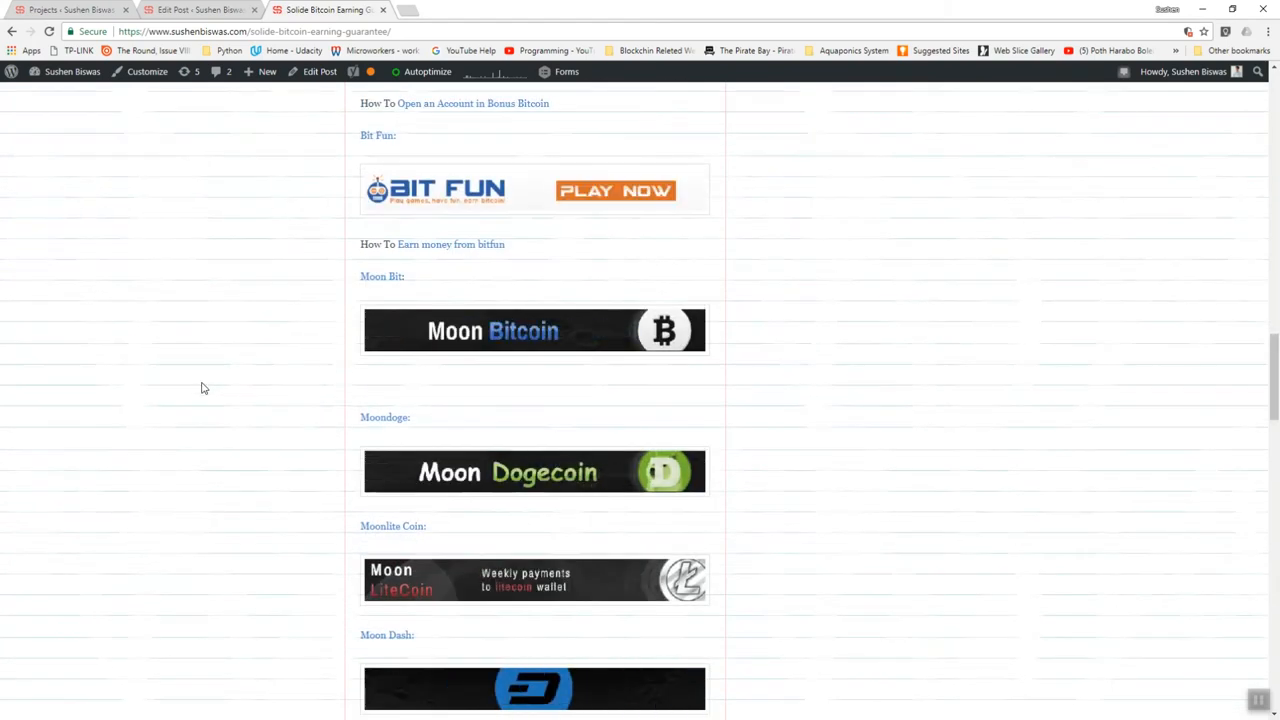
scroll("down", 3)
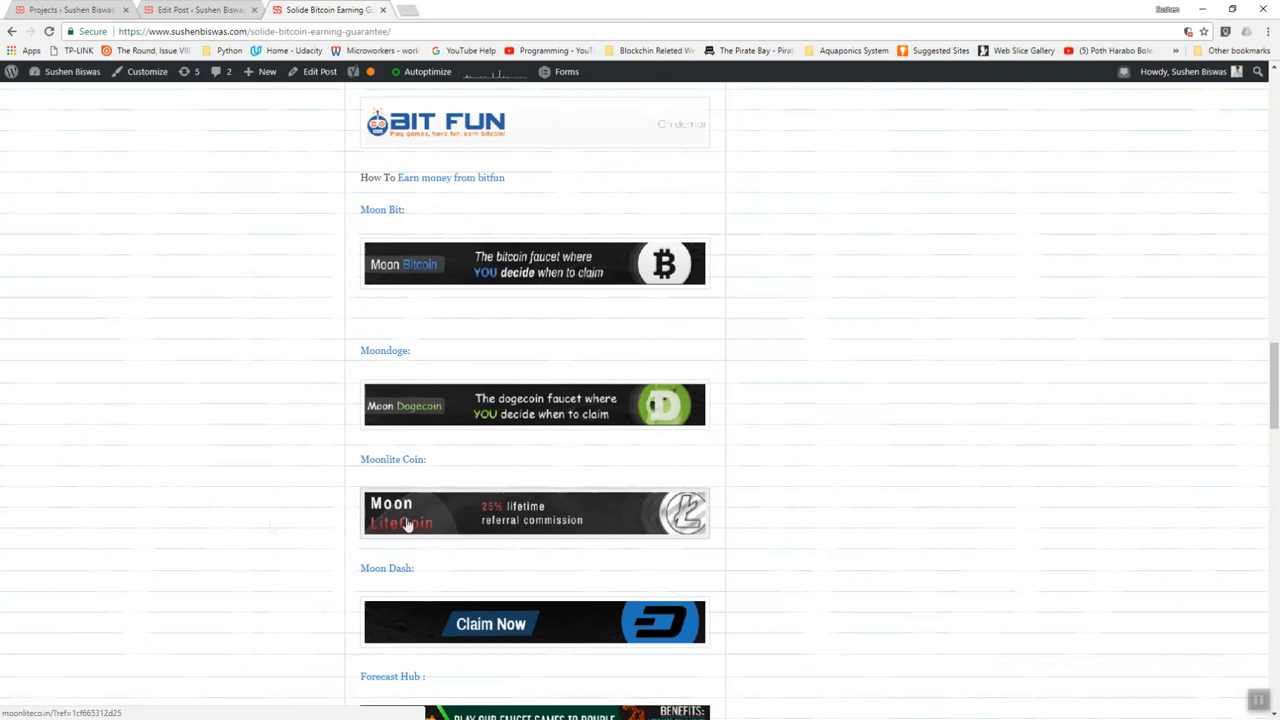
scroll("down", 3)
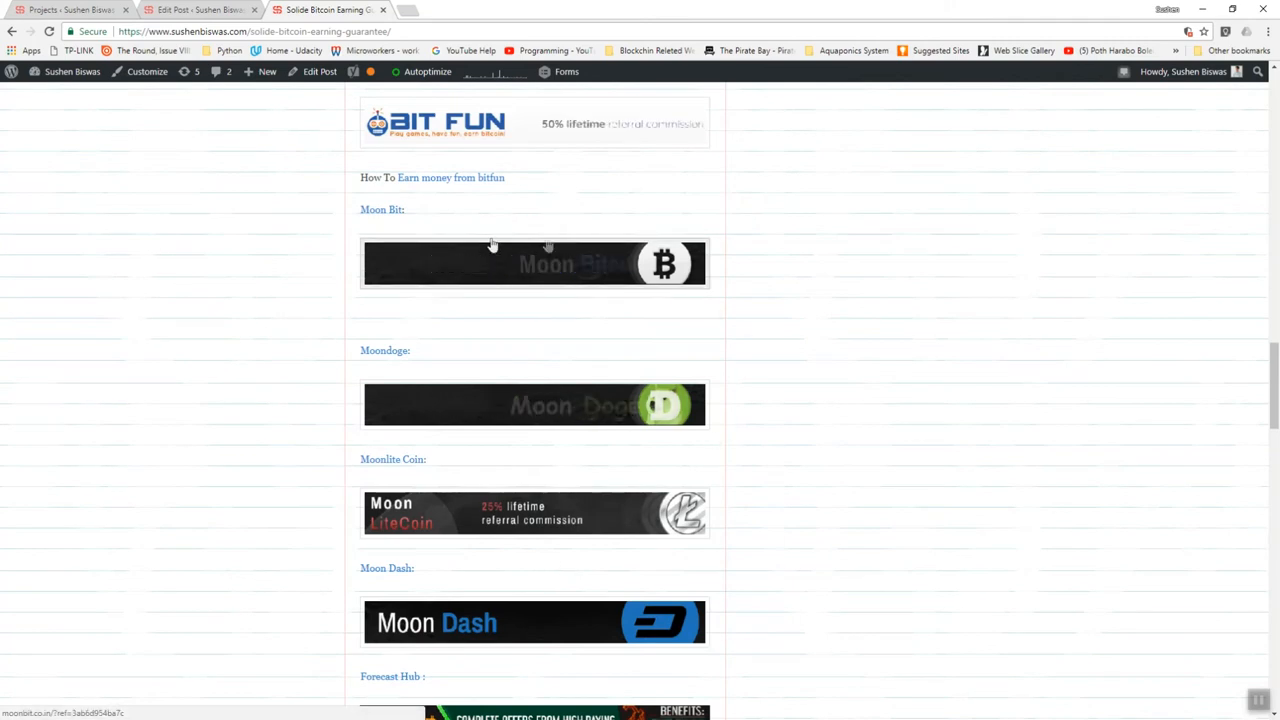
scroll("up", 3)
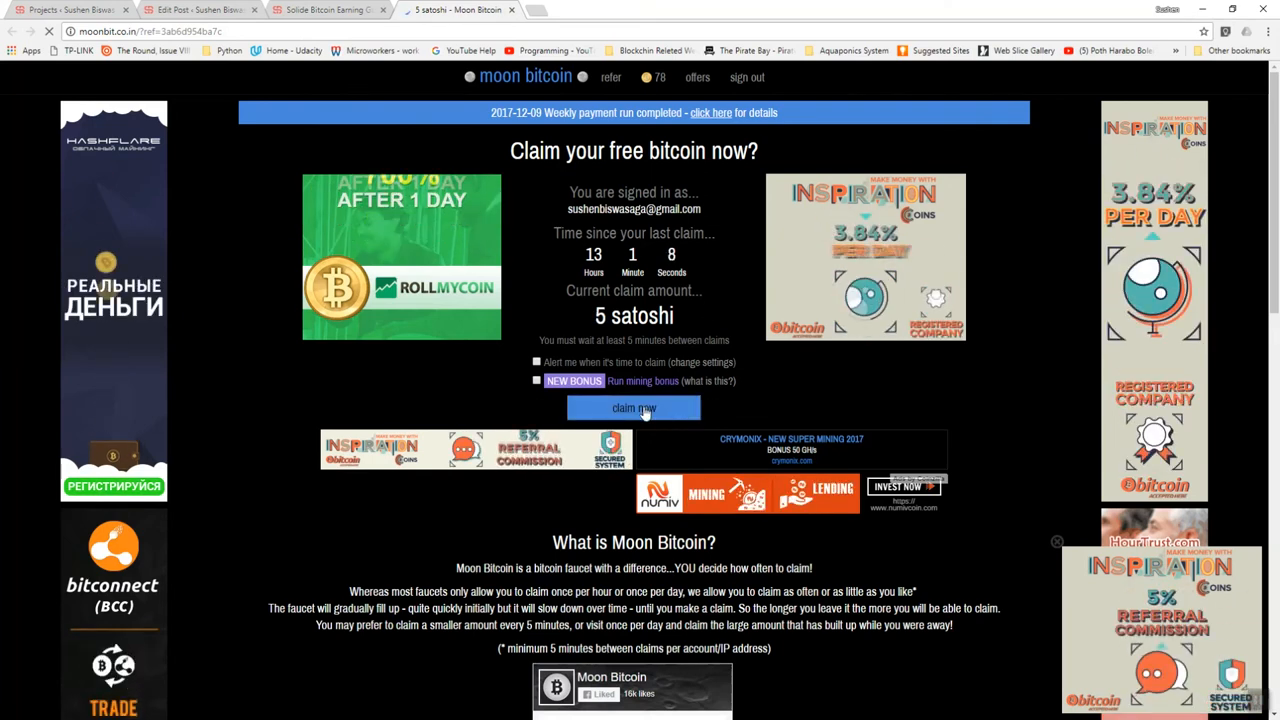
- Claim the accumulated 5 satoshi on Moon Bitcoin, passing the 'I'm not a robot' check
left_click(634, 408)
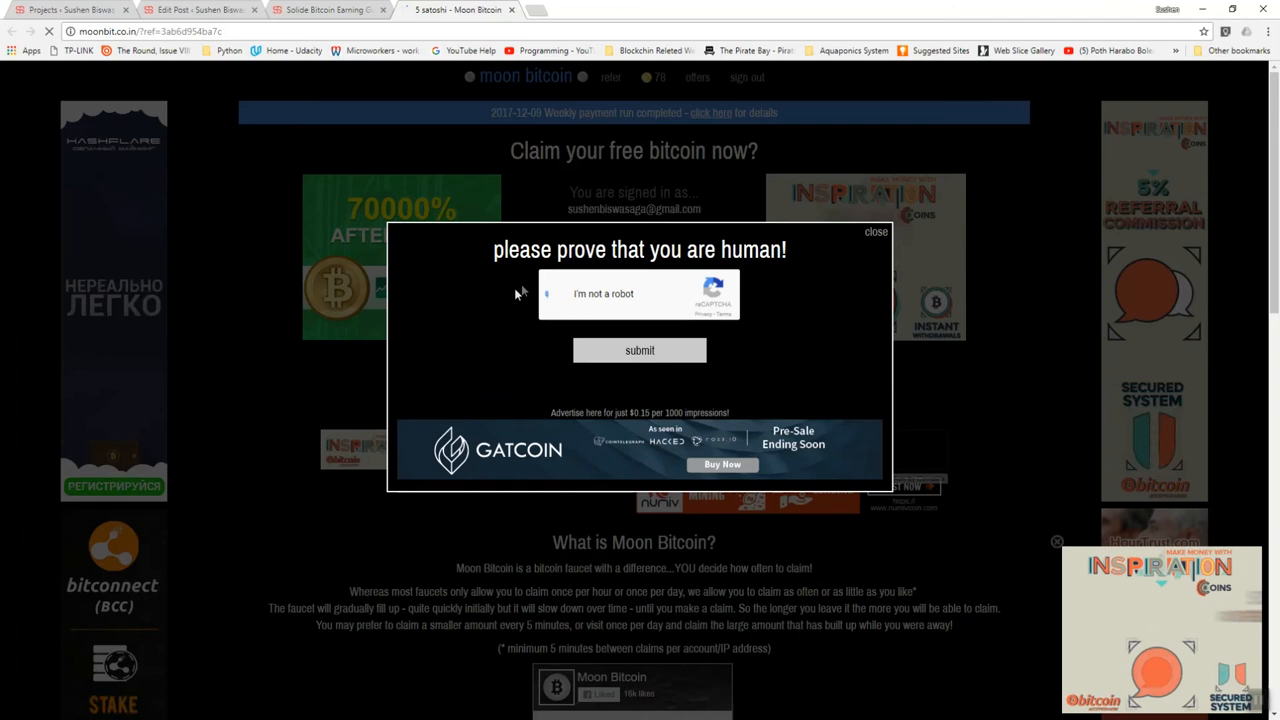
left_click(548, 292)
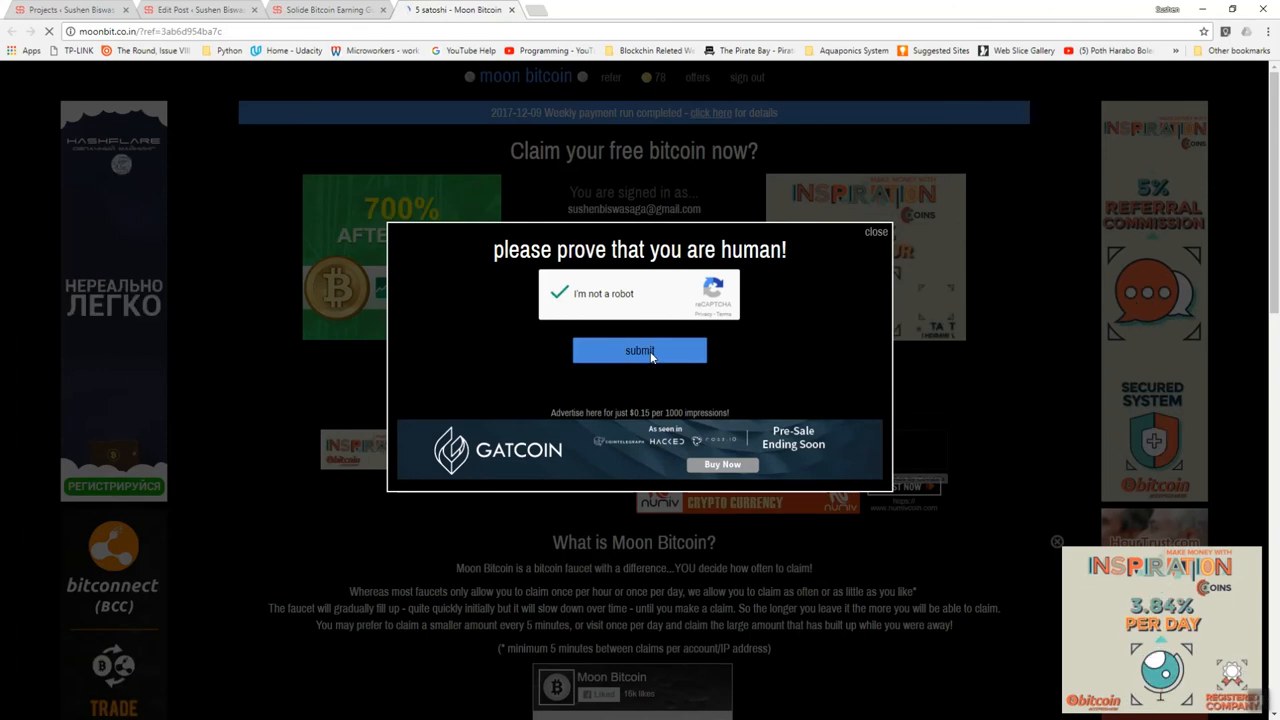
left_click(640, 350)
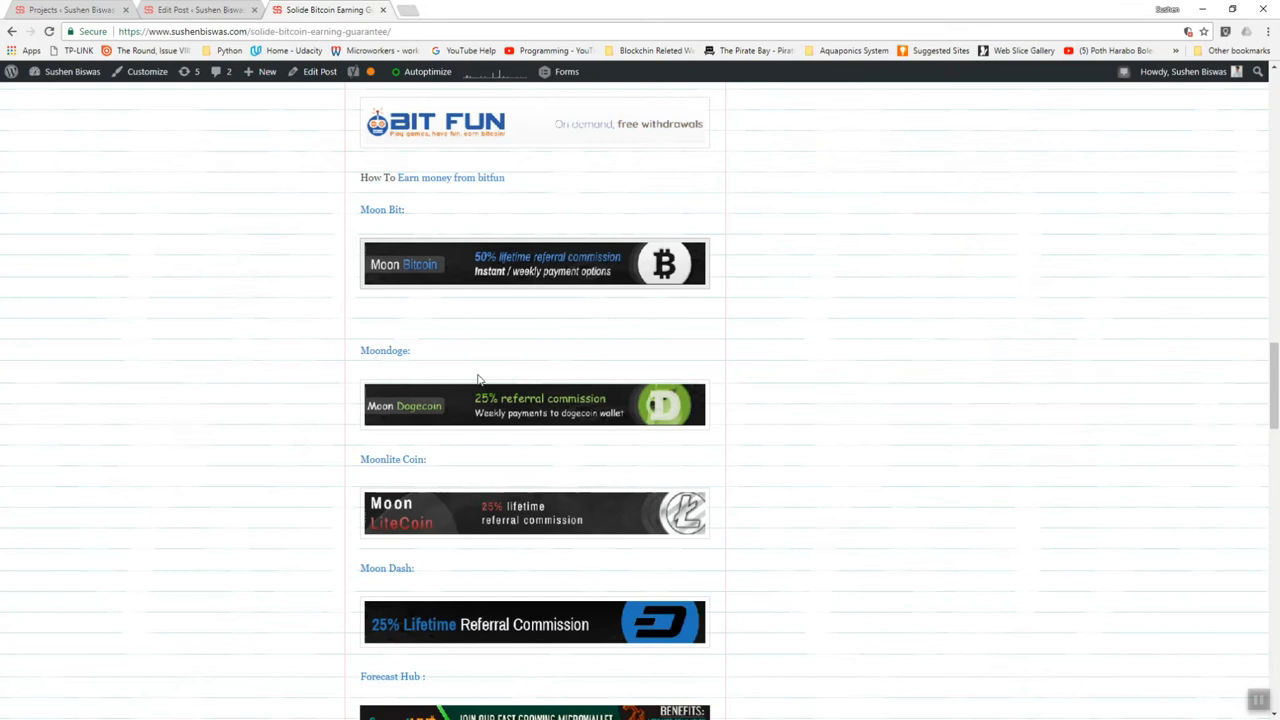
- Go to the Moon Dogecoin faucet via the Moondoge banner in the post
left_click(534, 404)
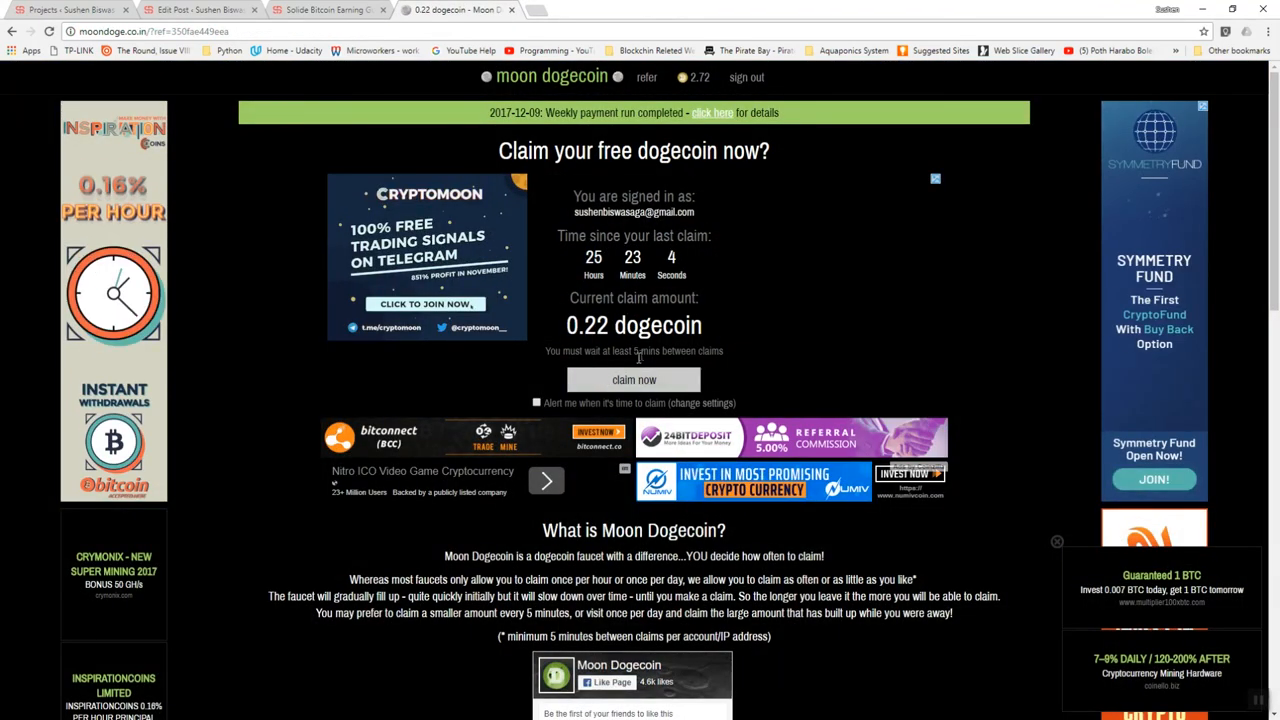
- Claim the 0.22 dogecoin on Moon Dogecoin, passing the reCAPTCHA check
left_click(632, 380)
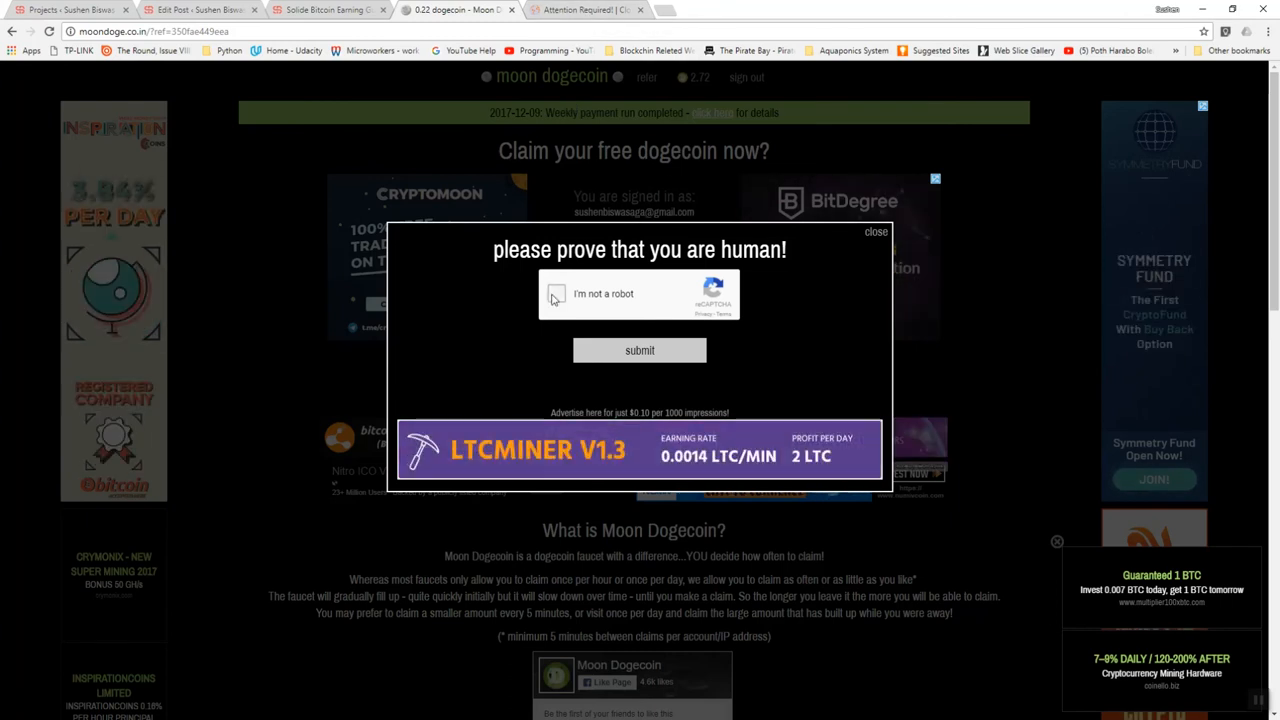
left_click(556, 292)
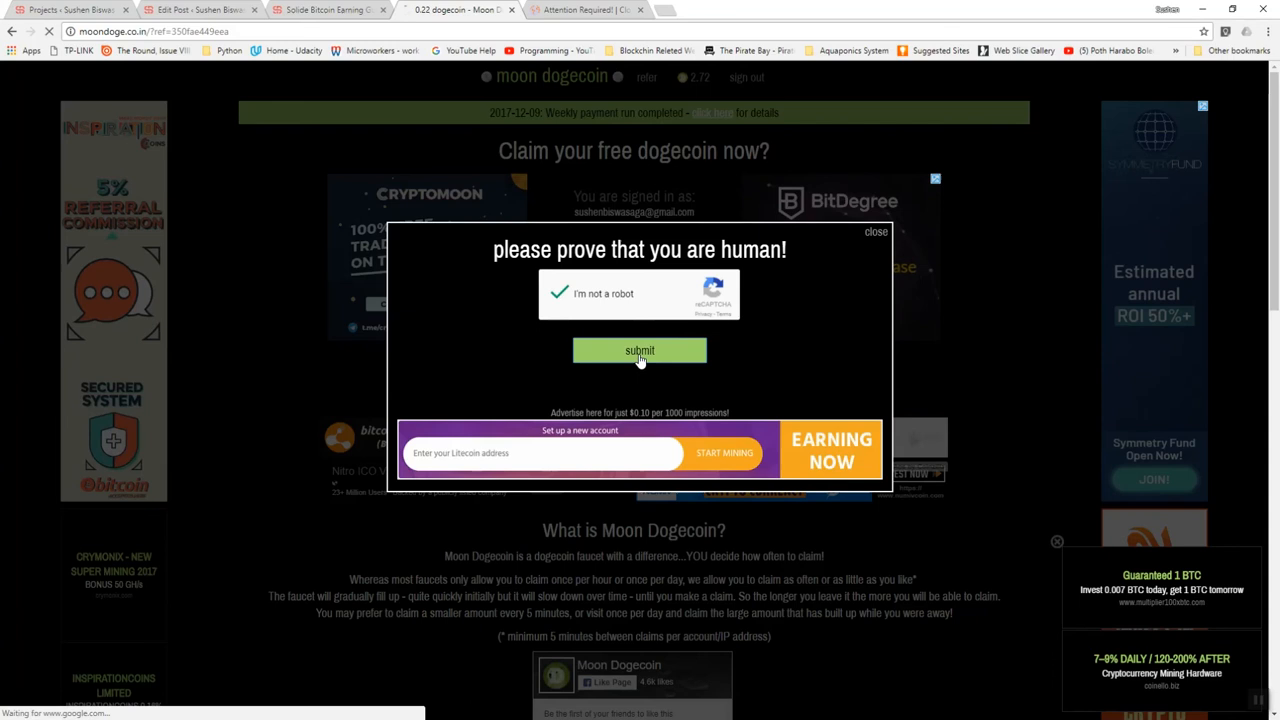
left_click(640, 350)
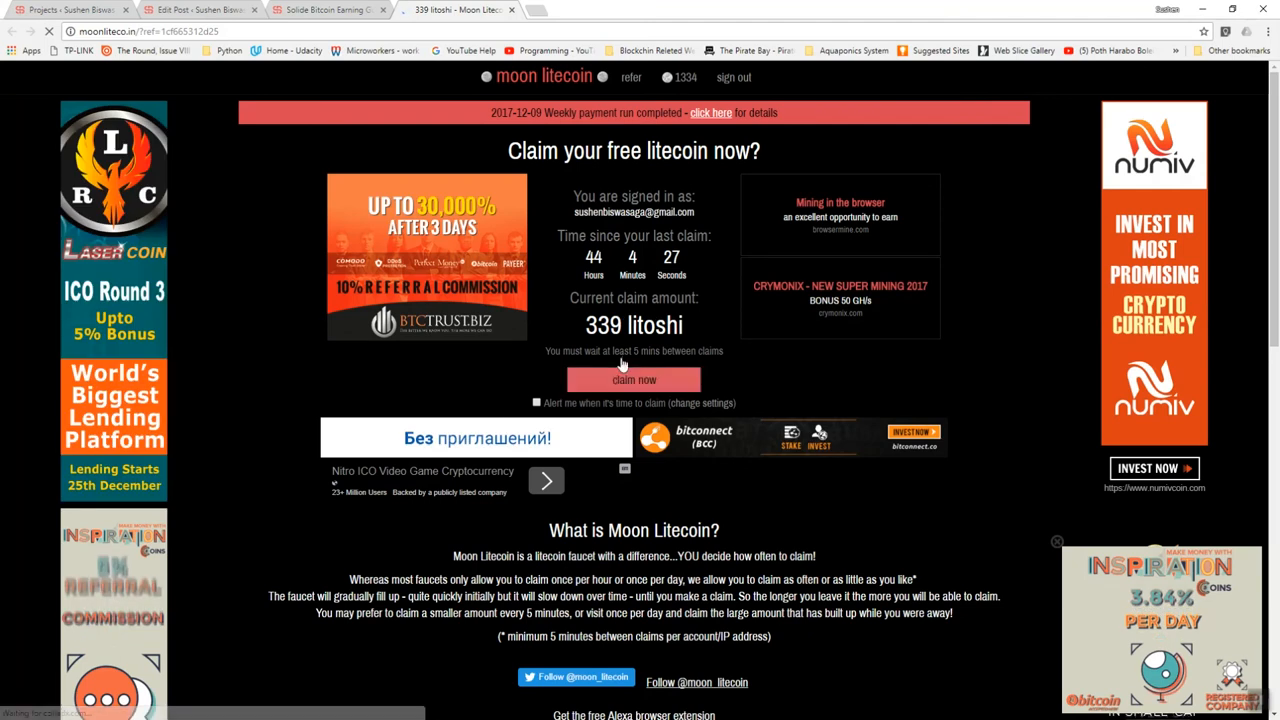
- Start the 339 litoshi claim with the human check and close the ad tab that opens
left_click(632, 380)
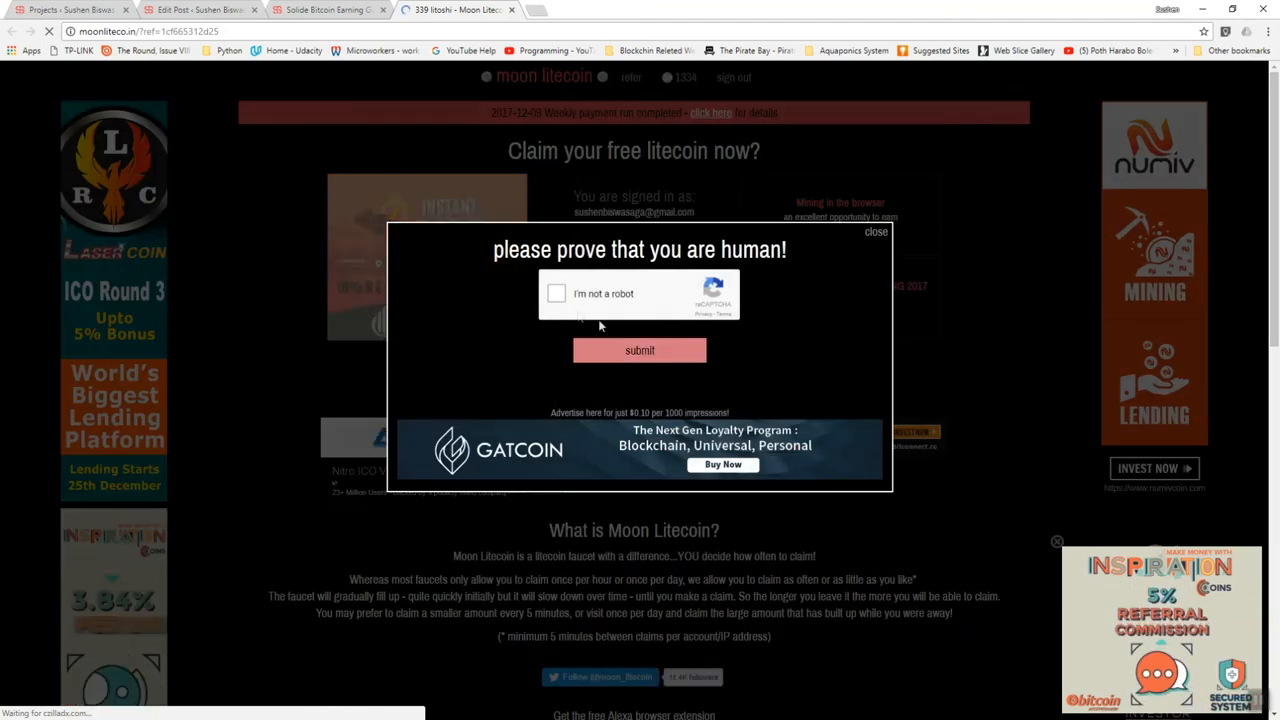
left_click(556, 292)
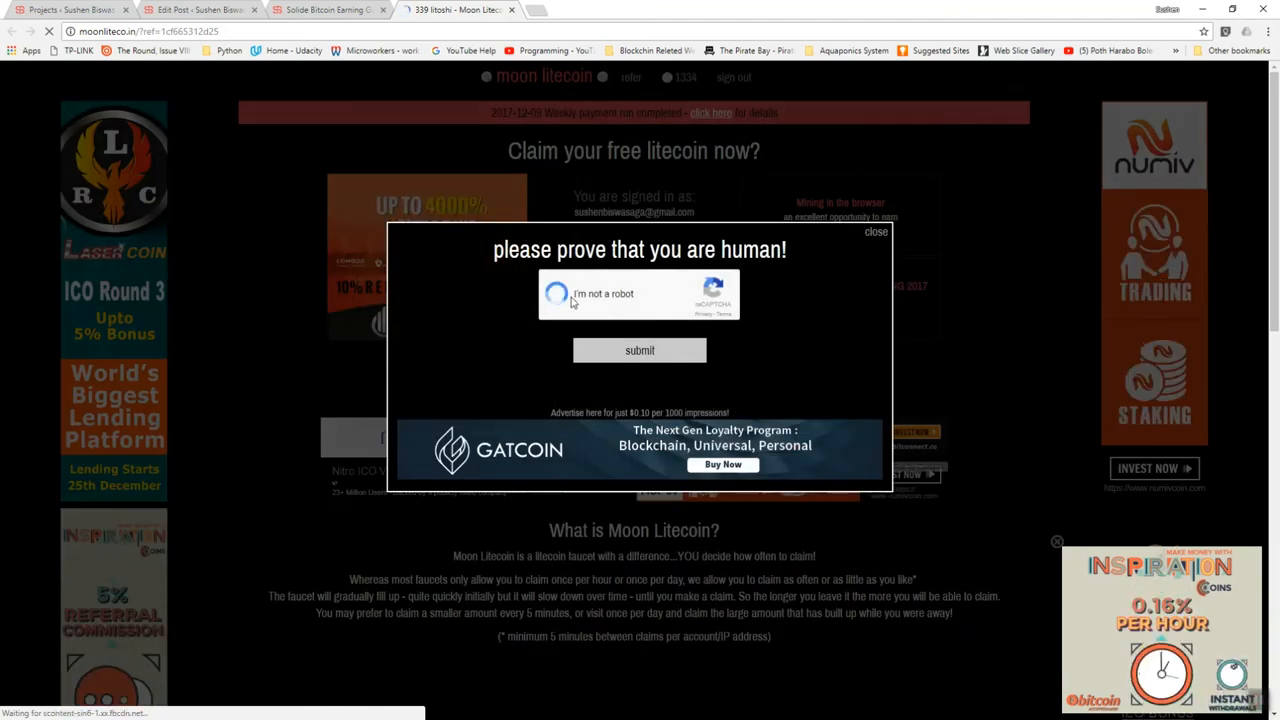
left_click(560, 292)
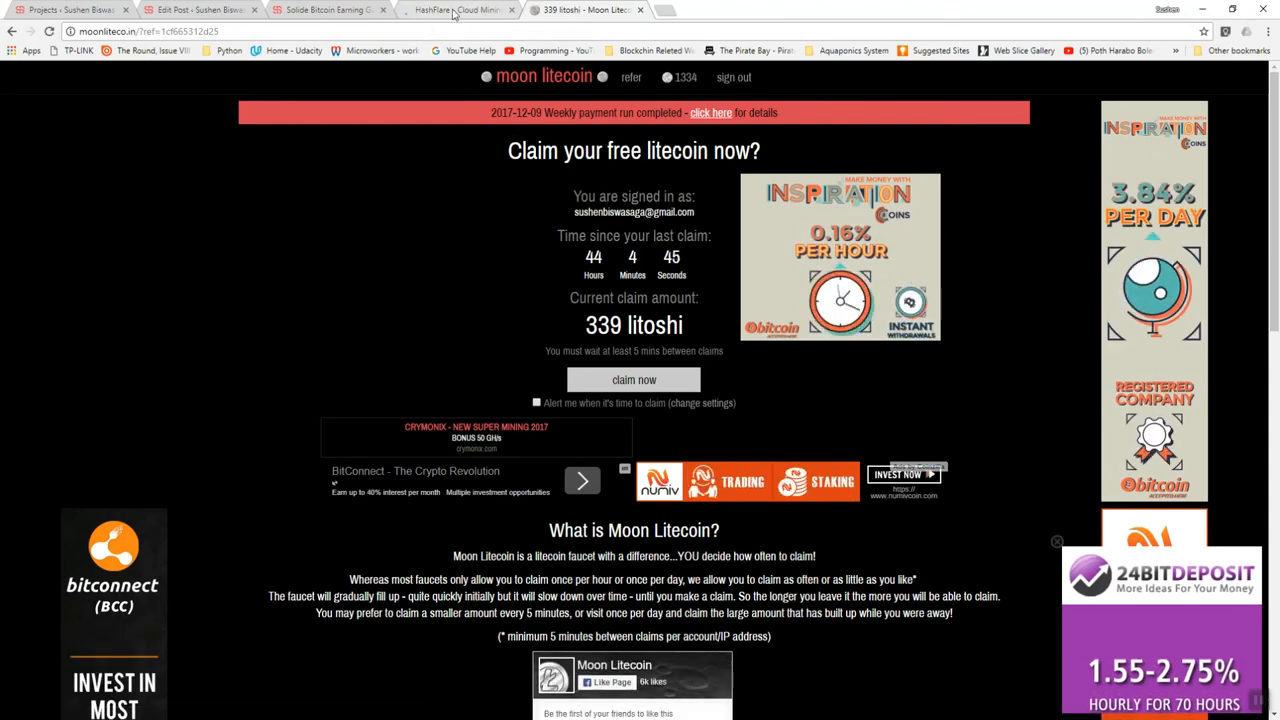
left_click(450, 10)
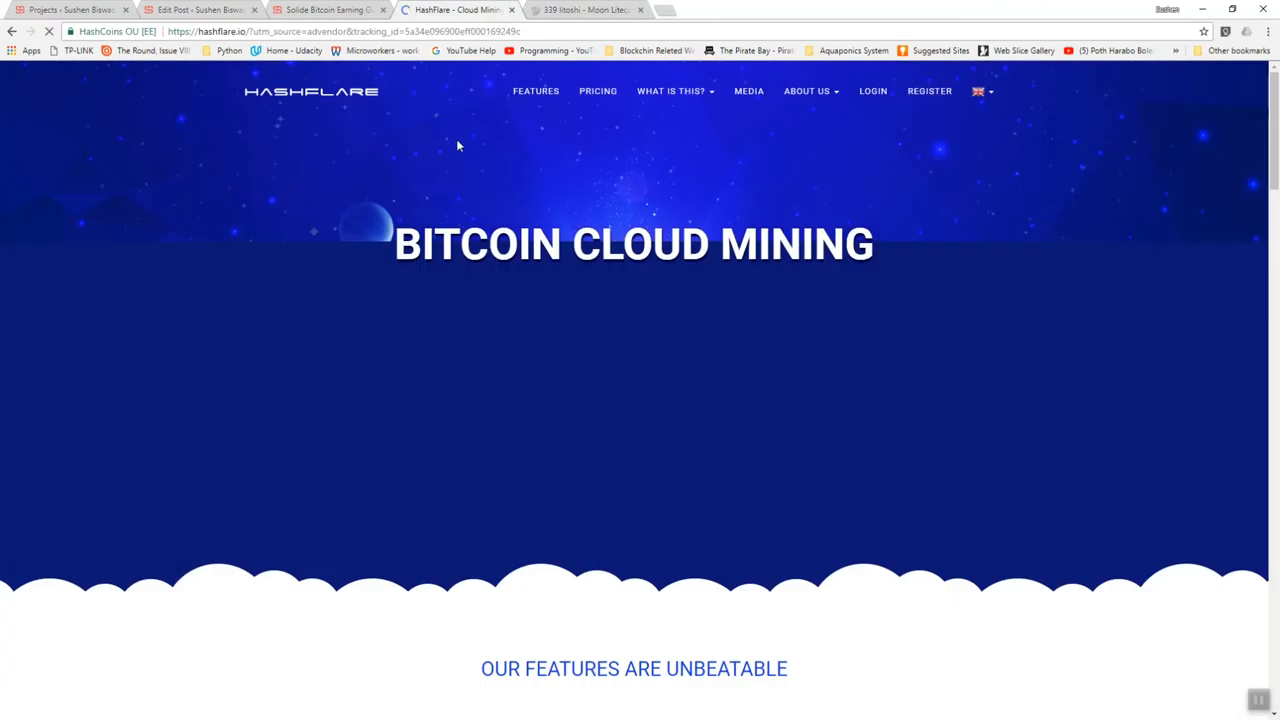
left_click(584, 8)
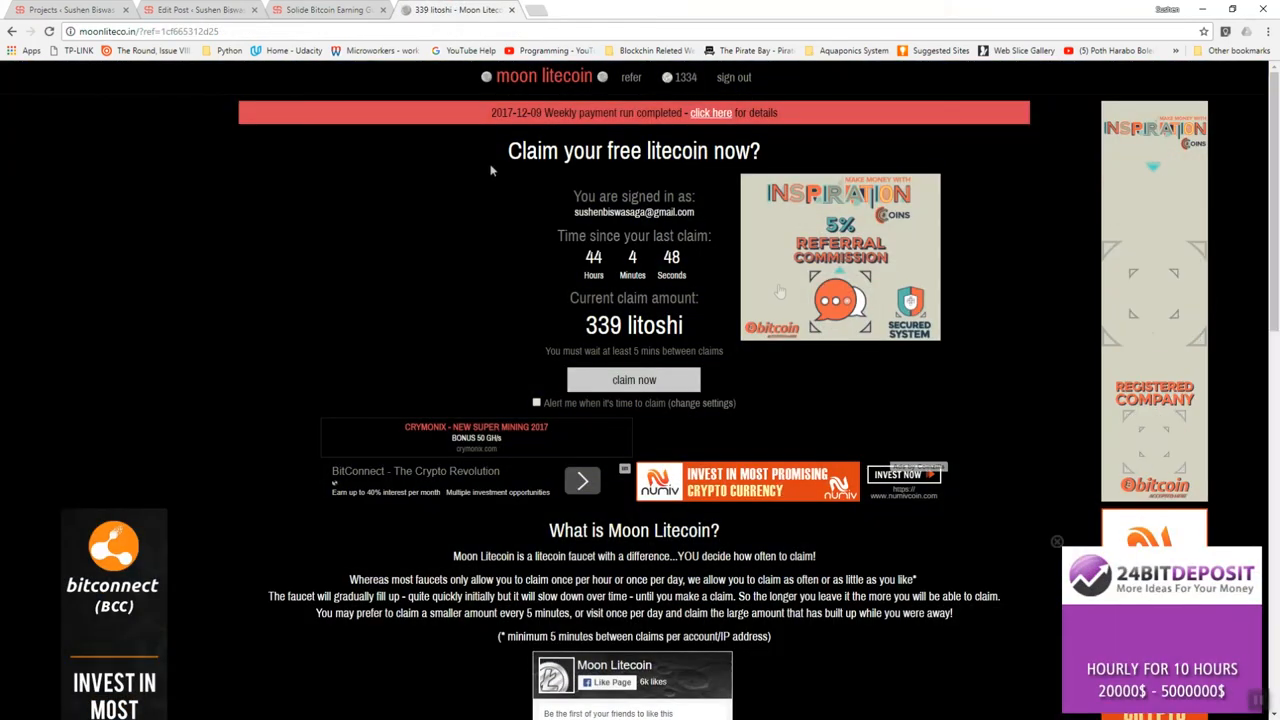
- Retry and submit the Moon Litecoin claim, adding 424 litoshi to CoinPot
left_click(632, 380)
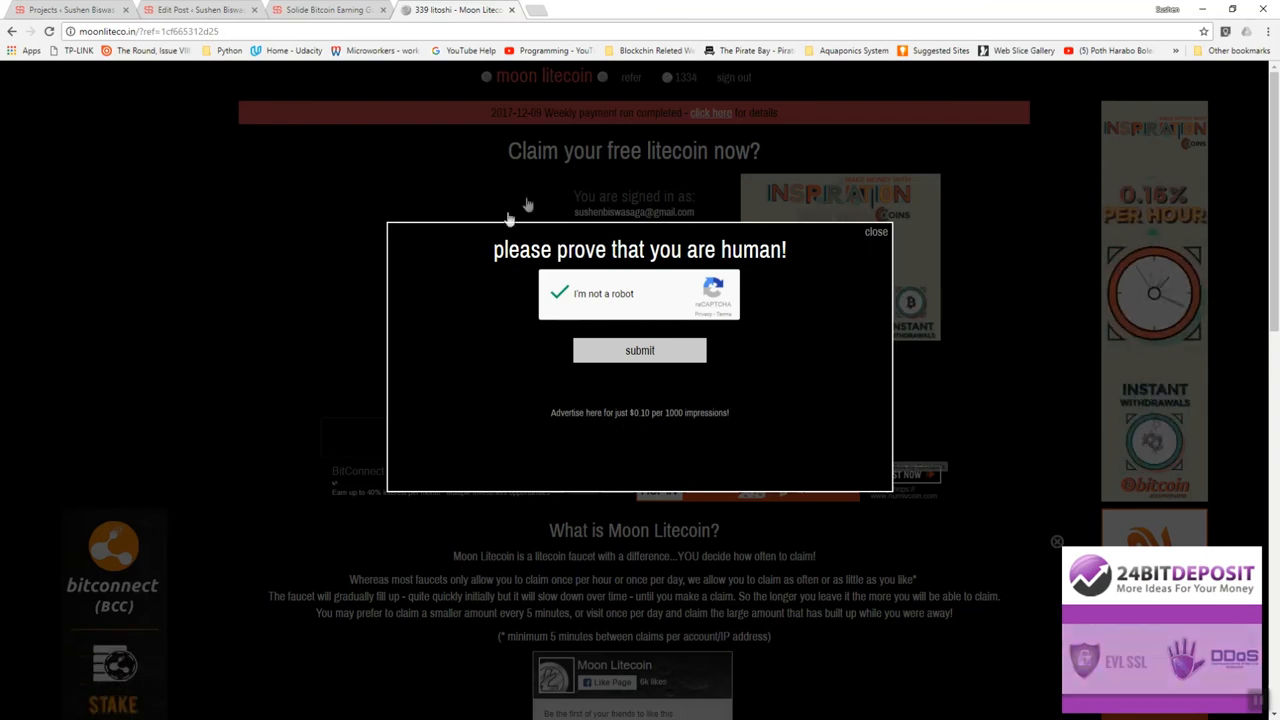
left_click(640, 350)
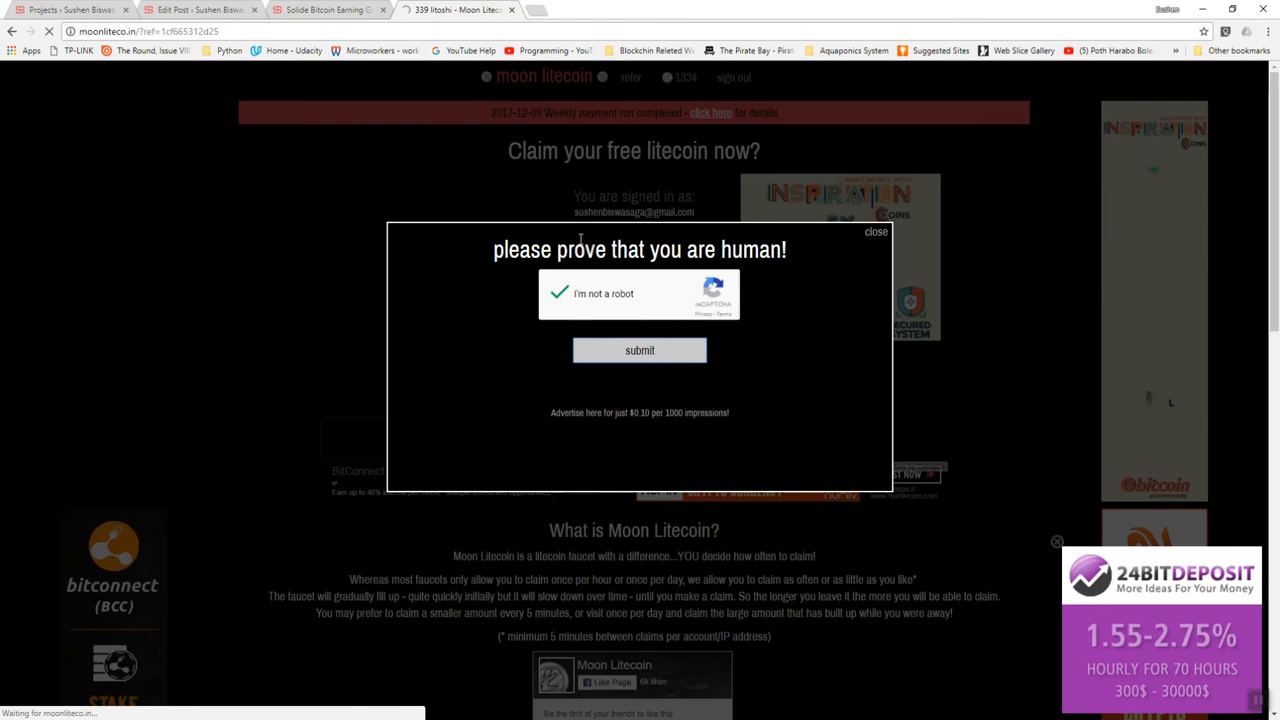
left_click(640, 350)
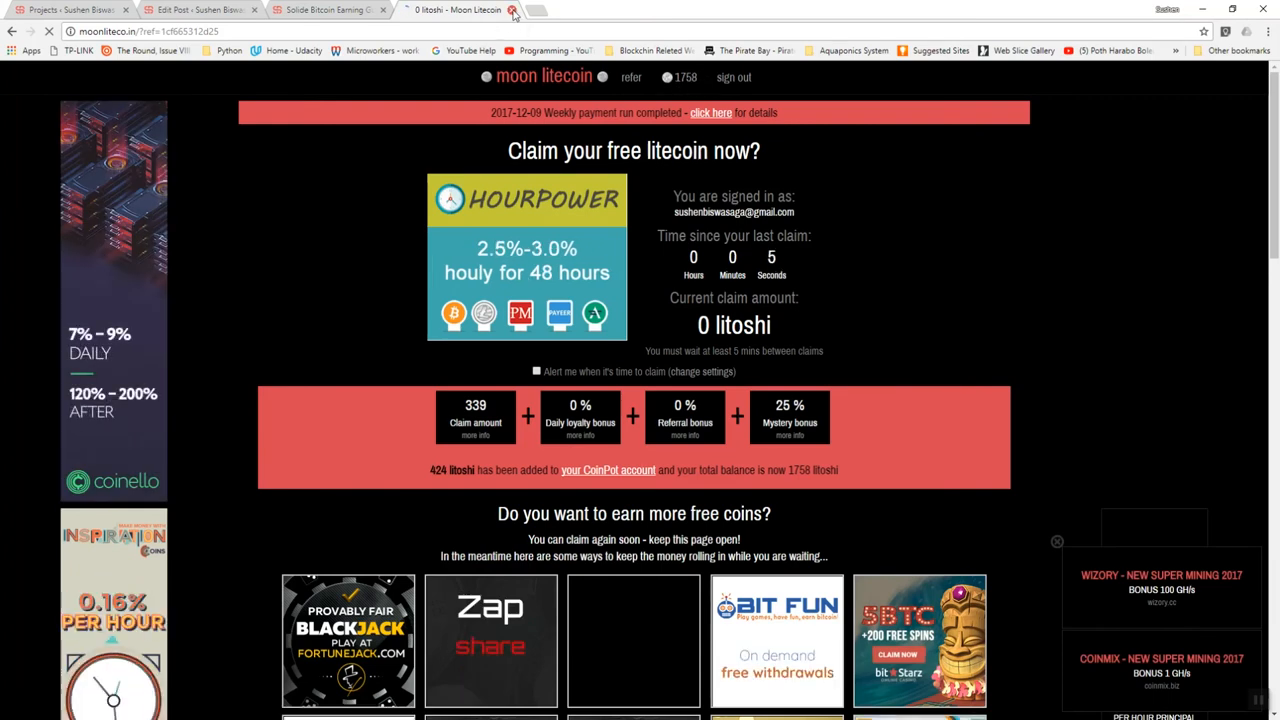
- Switch to the Moon Dash faucet tab
left_click(512, 10)
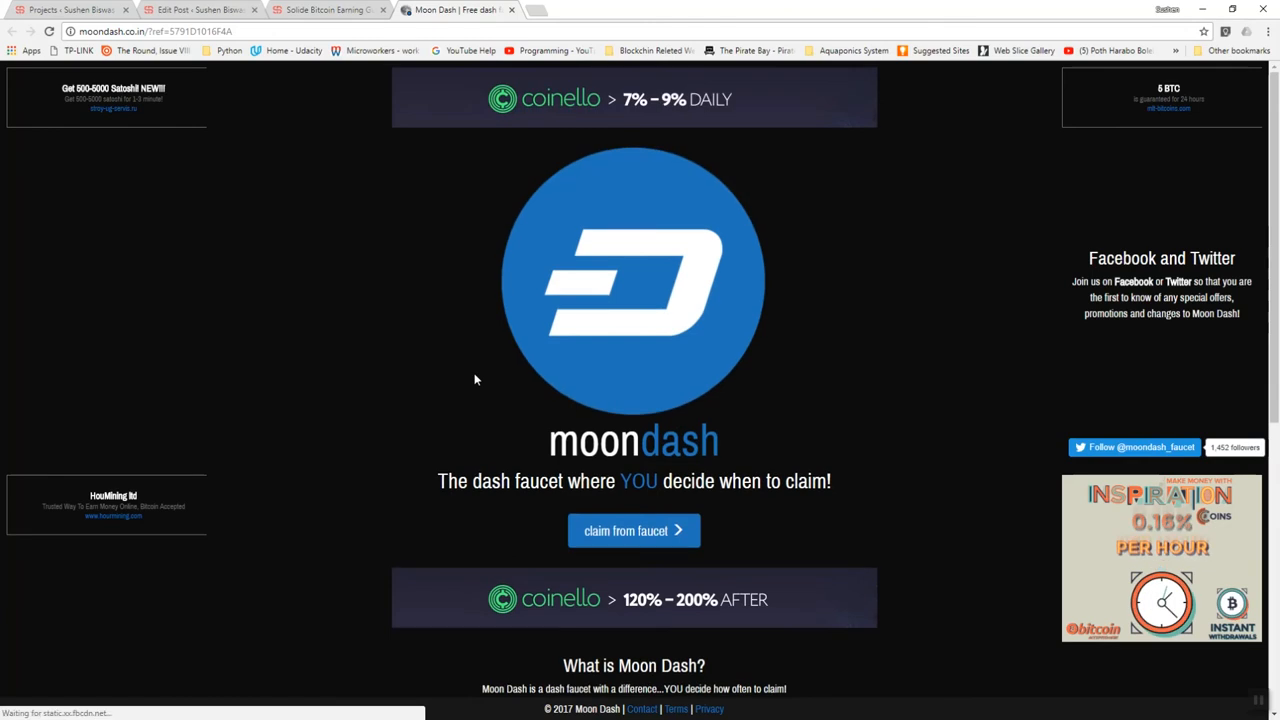
- Go to the Moon Dash faucet claim page showing 0.00000139 dash
scroll("down", 3)
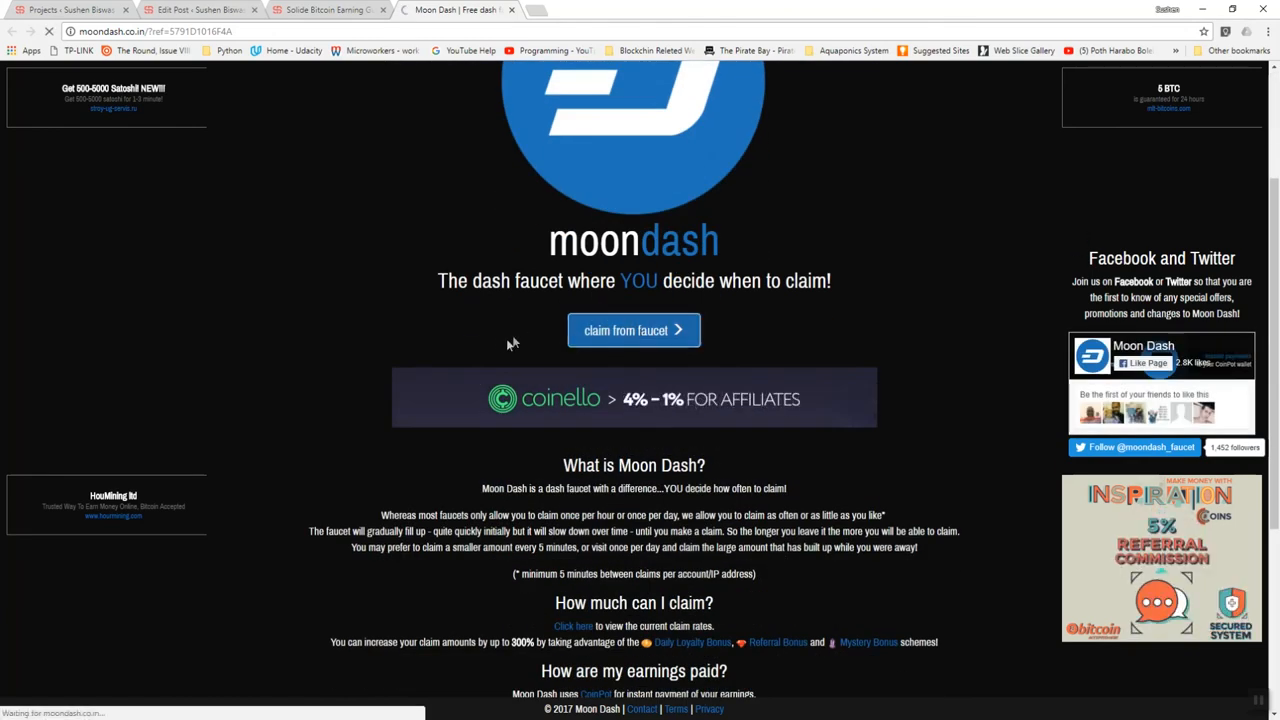
left_click(632, 330)
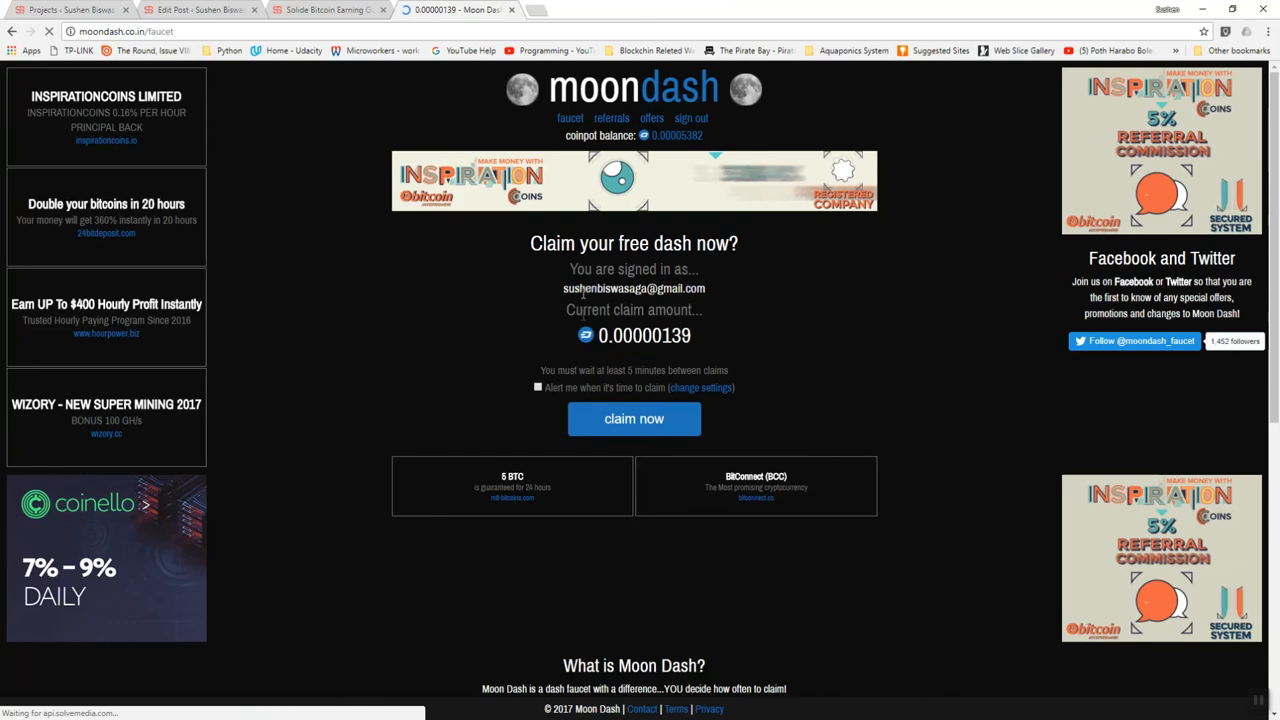
- Start the Moon Dash claim and pass the reCAPTCHA before the ad reload
left_click(634, 418)
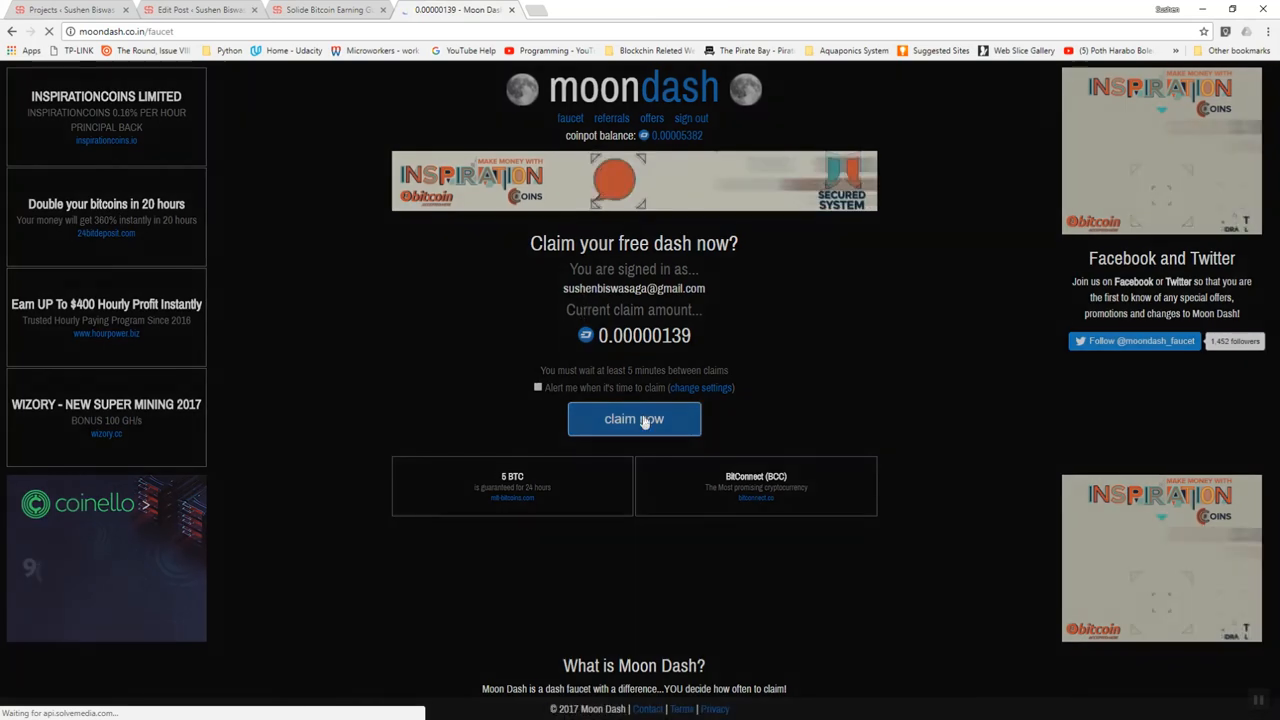
left_click(634, 418)
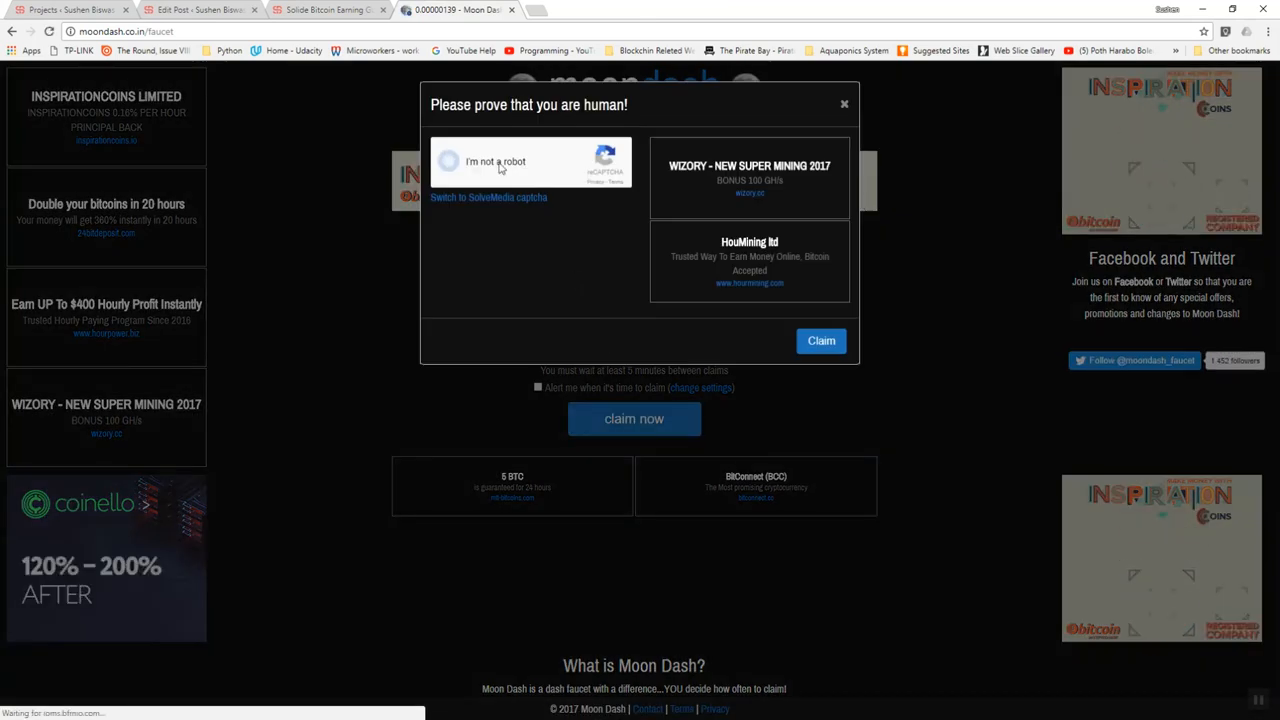
left_click(452, 160)
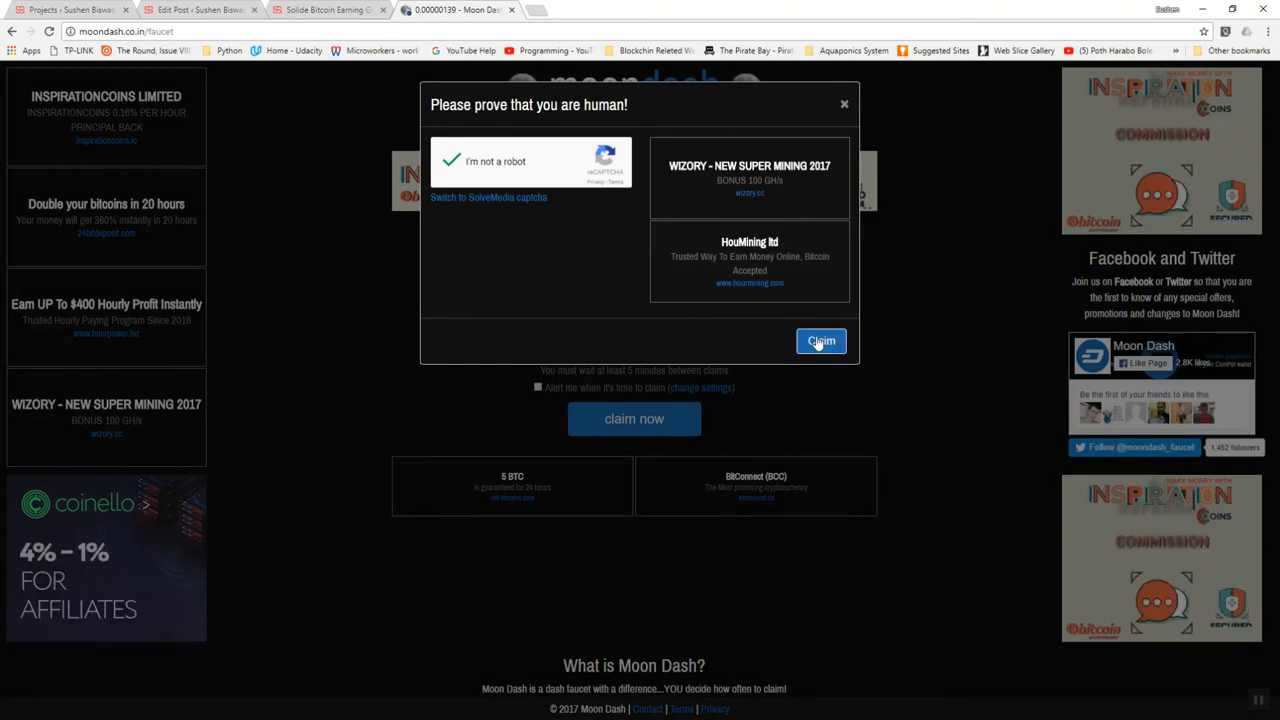
left_click(820, 340)
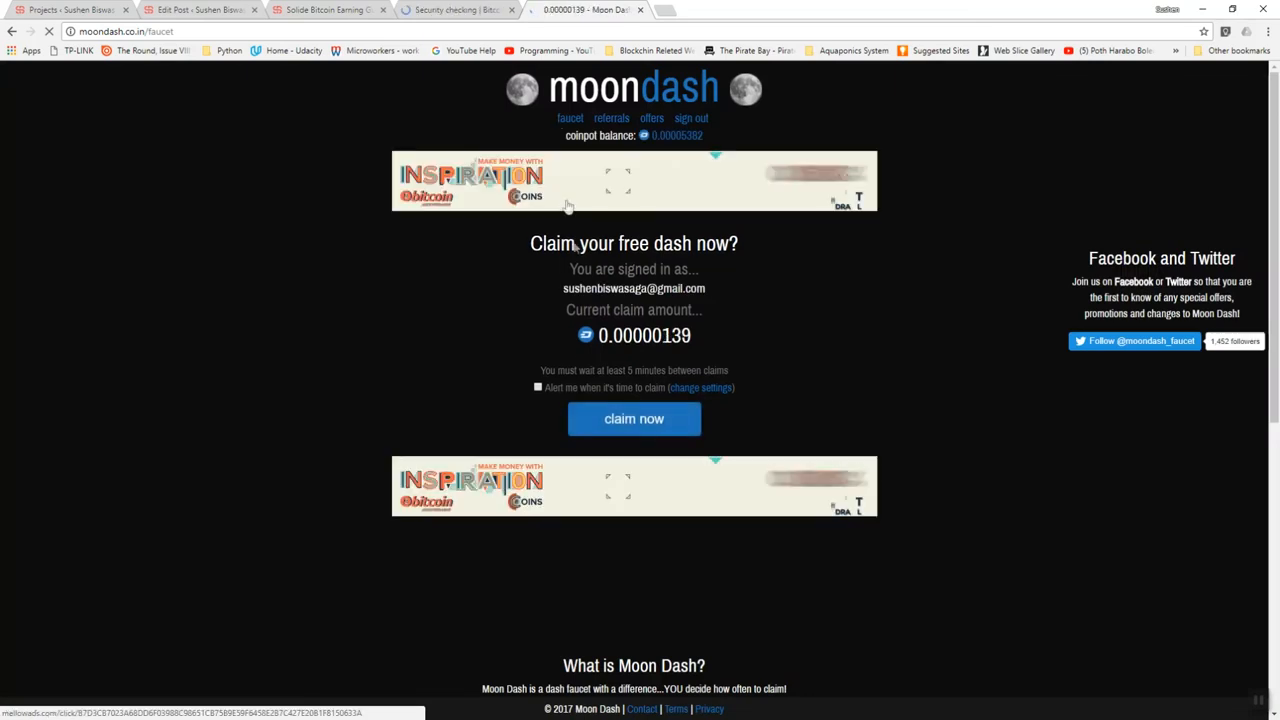
- Retry the dash claim successfully, crediting 0.00000158 to CoinPot, and dismiss the success dialog
left_click(632, 418)
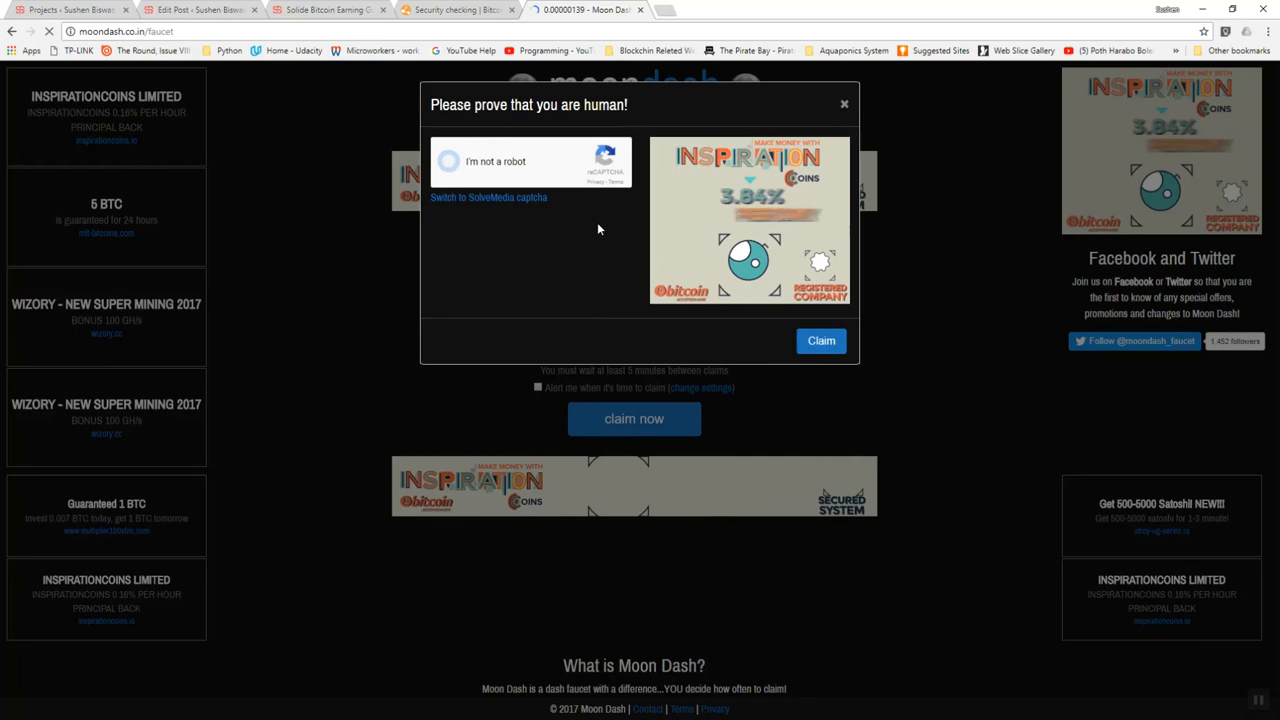
left_click(450, 160)
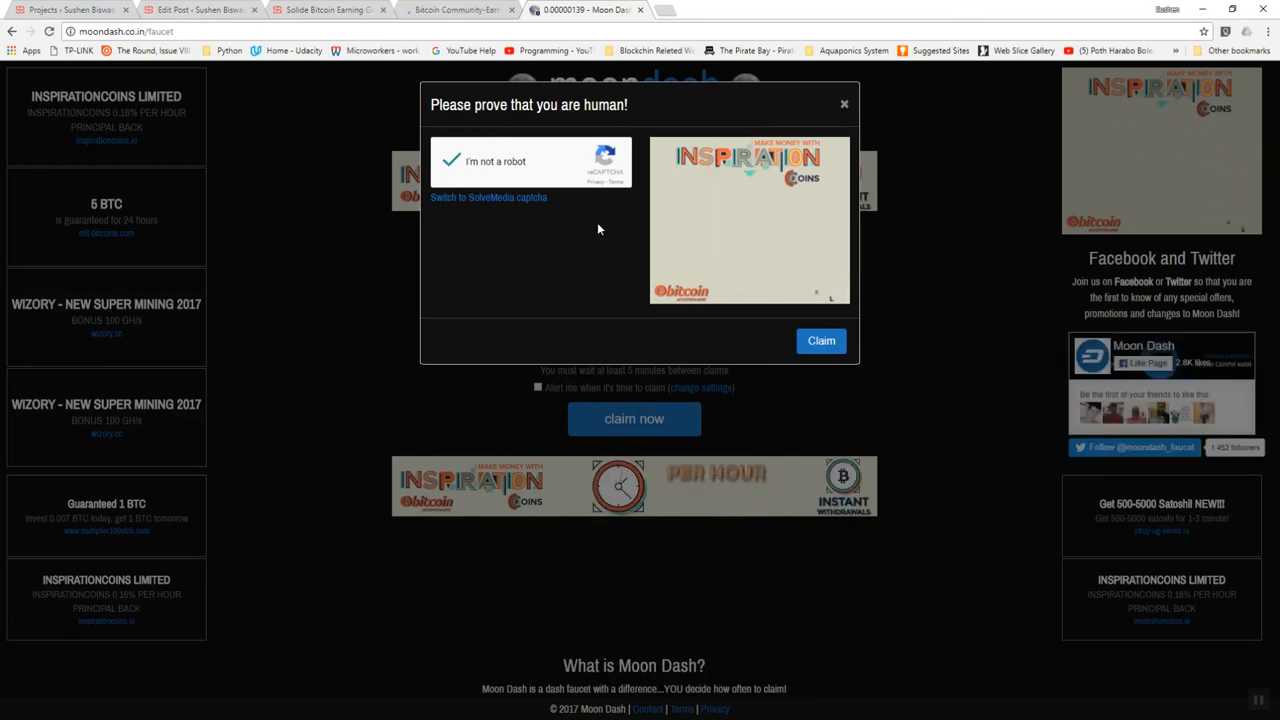
left_click(820, 340)
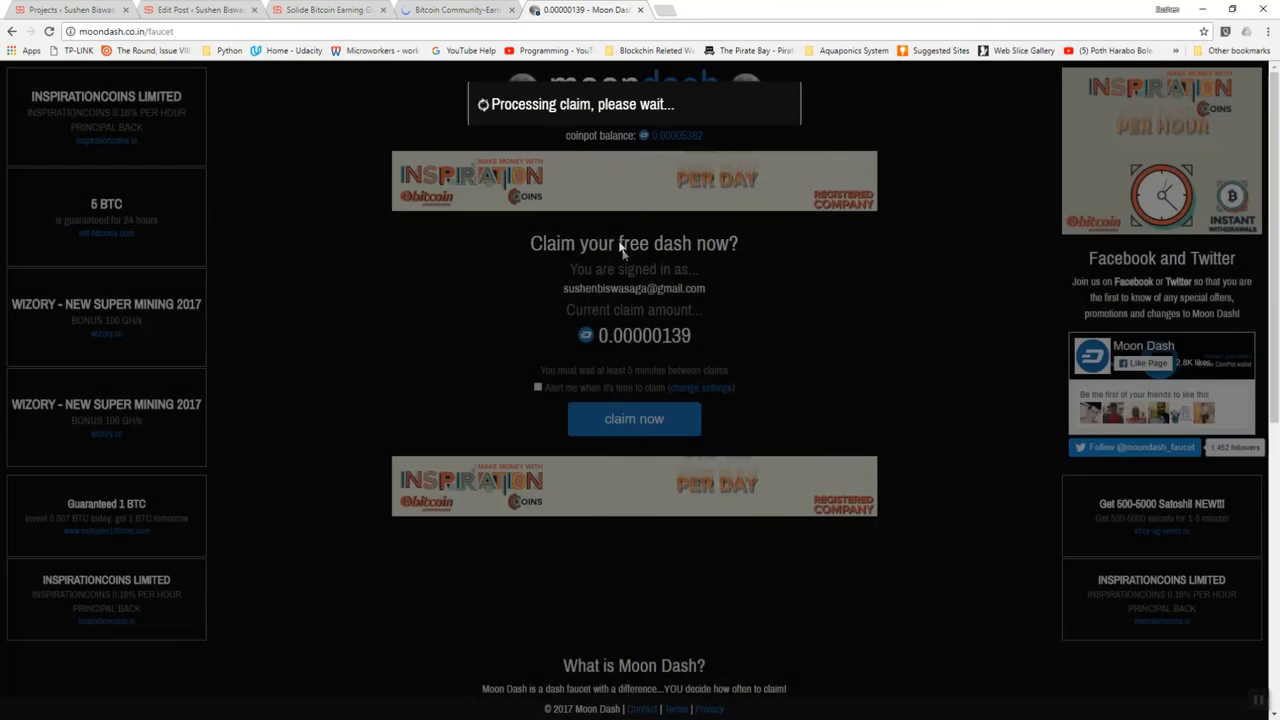
left_click(634, 418)
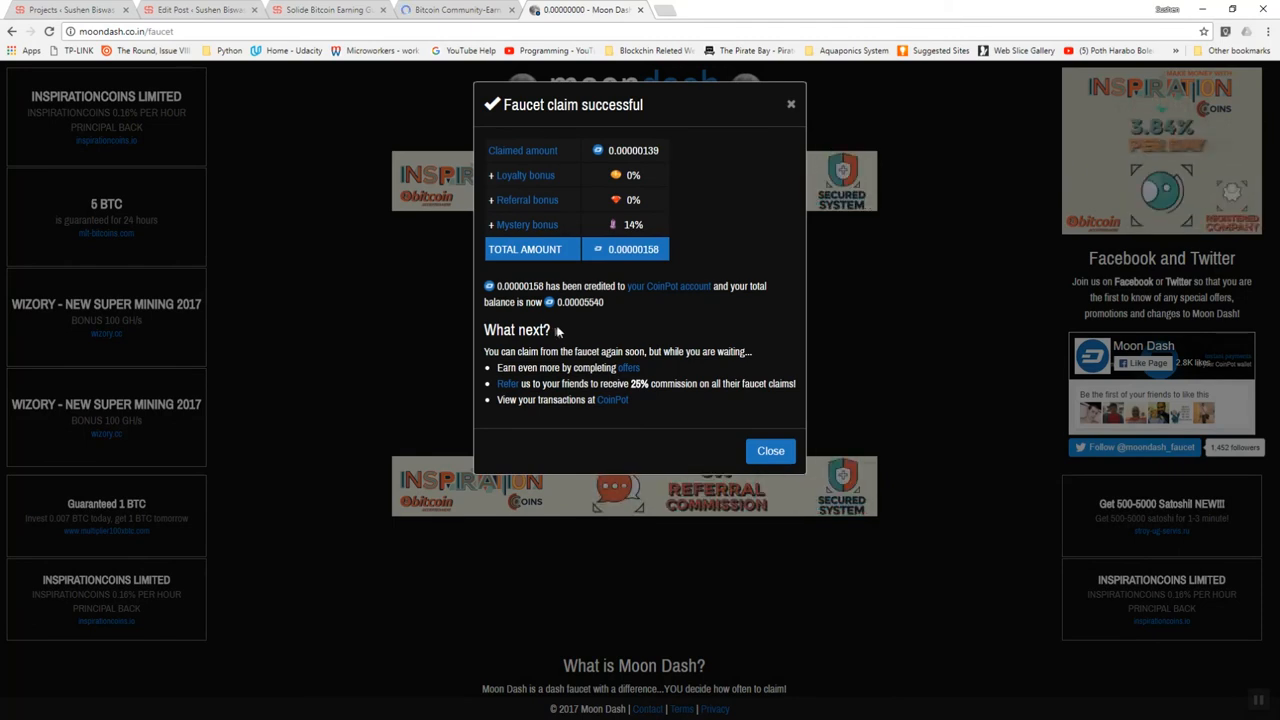
left_click(770, 452)
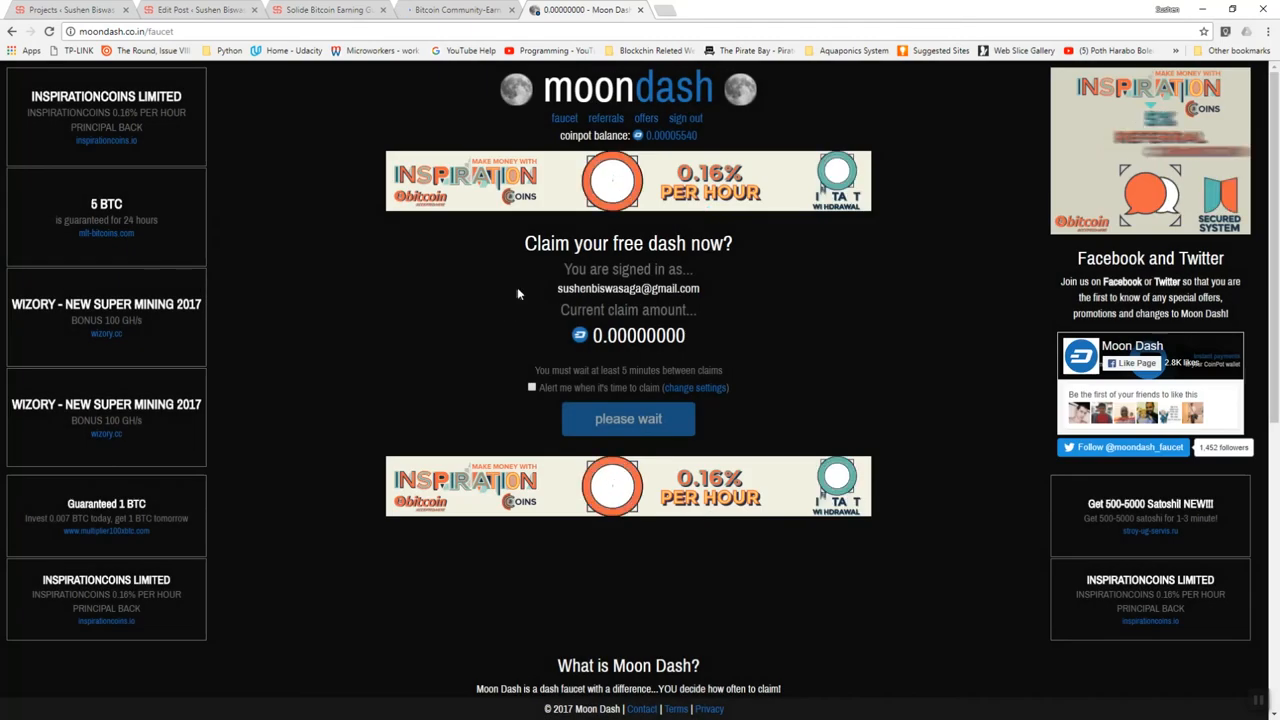